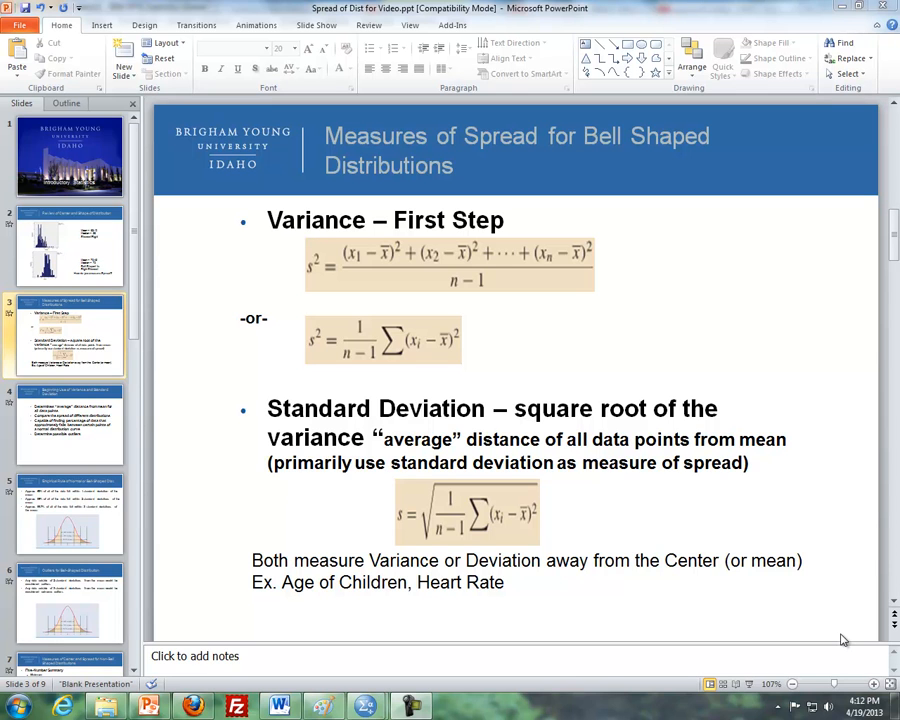
{"action": "mouse_move", "coordinate": [562, 489]}
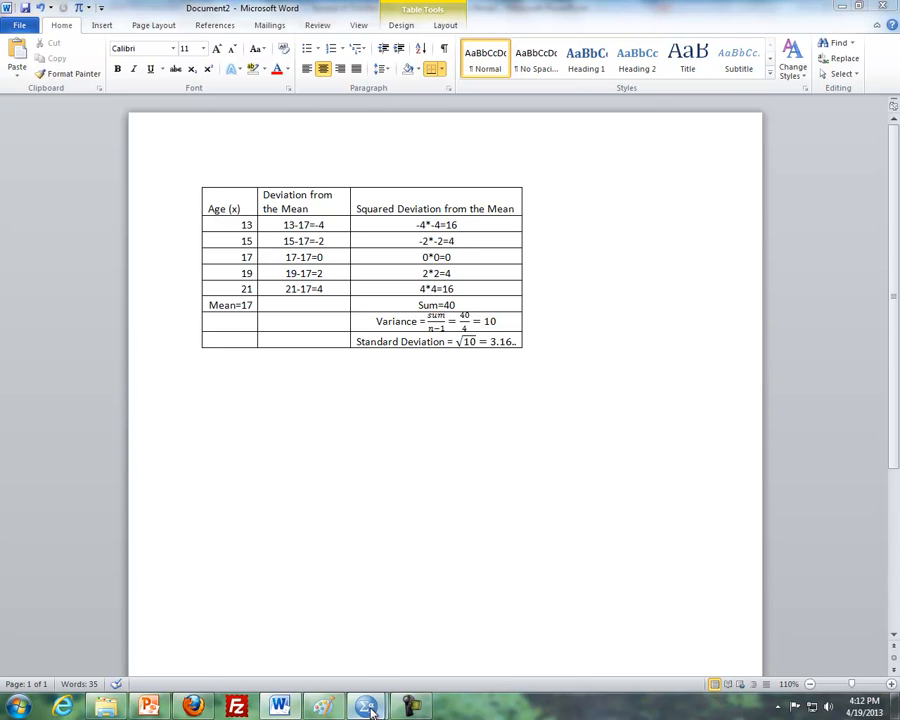
Switch to SPSS and scroll to the Heart descriptives (variance 218.219, SD 14.772) and percentiles.
{"action": "left_click", "coordinate": [367, 706]}
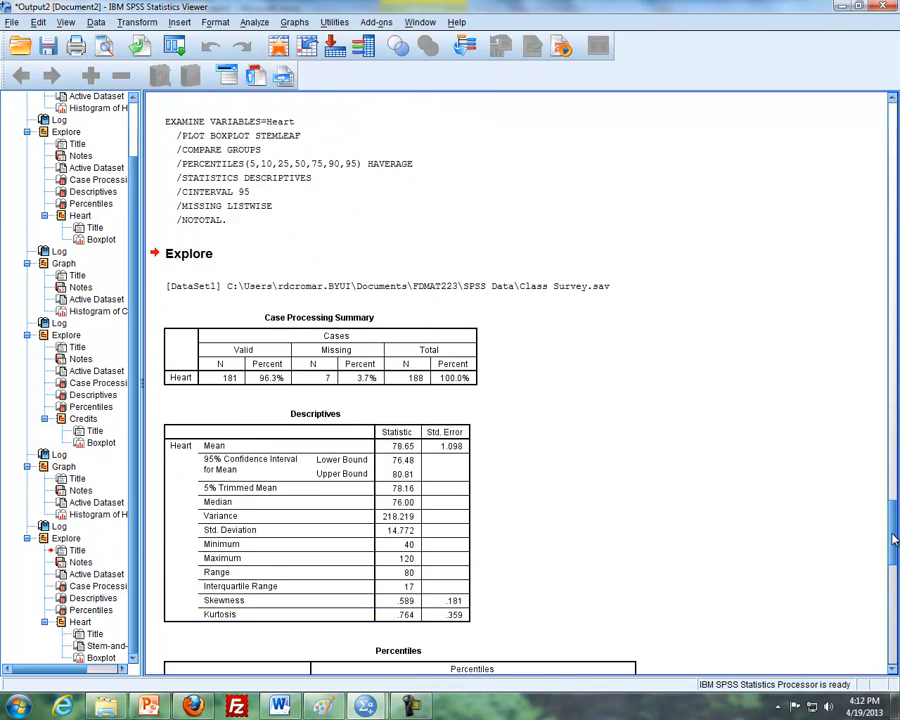
{"action": "scroll", "scroll_direction": "down", "scroll_amount": 3}
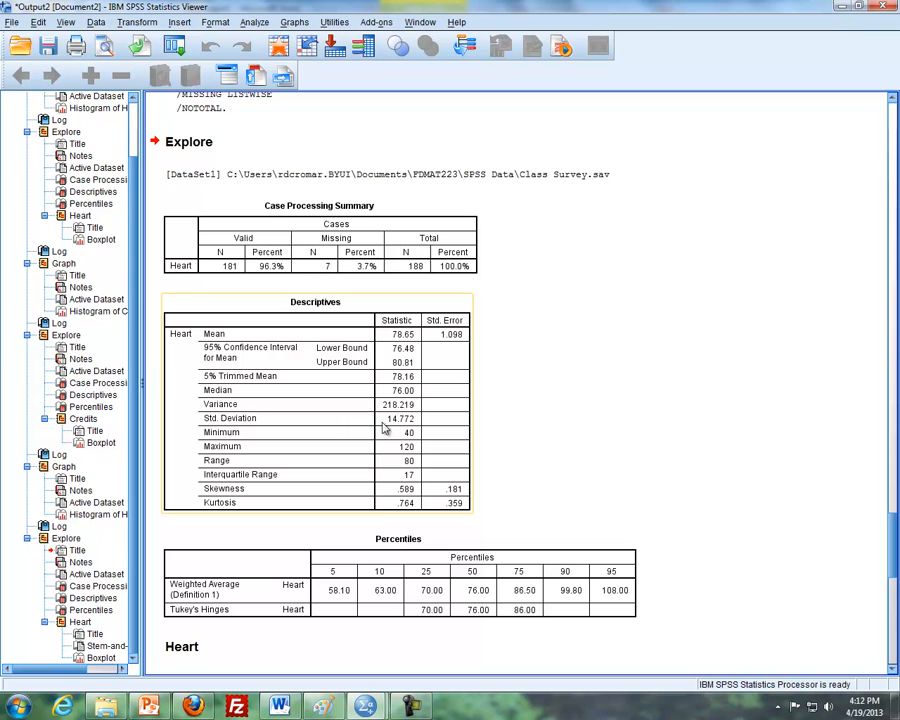
{"action": "mouse_move", "coordinate": [422, 428]}
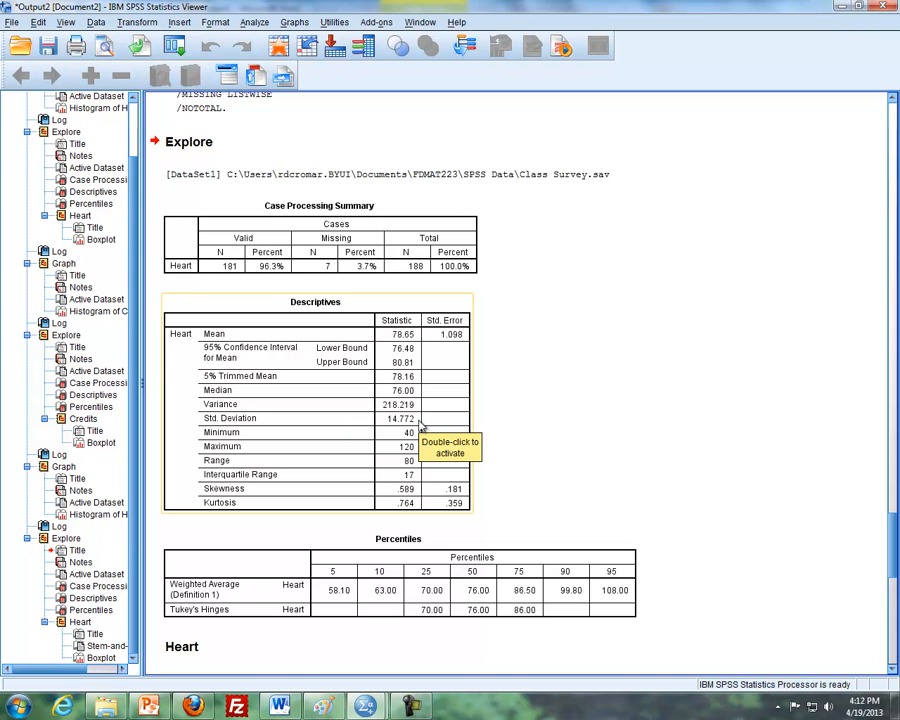
{"action": "mouse_move", "coordinate": [287, 427]}
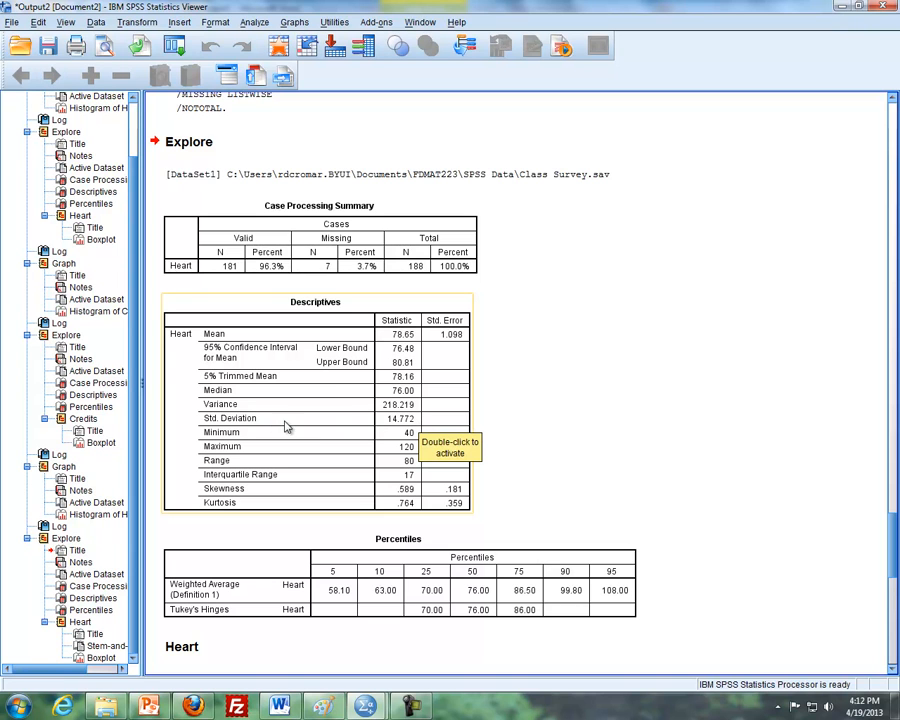
{"action": "mouse_move", "coordinate": [420, 435]}
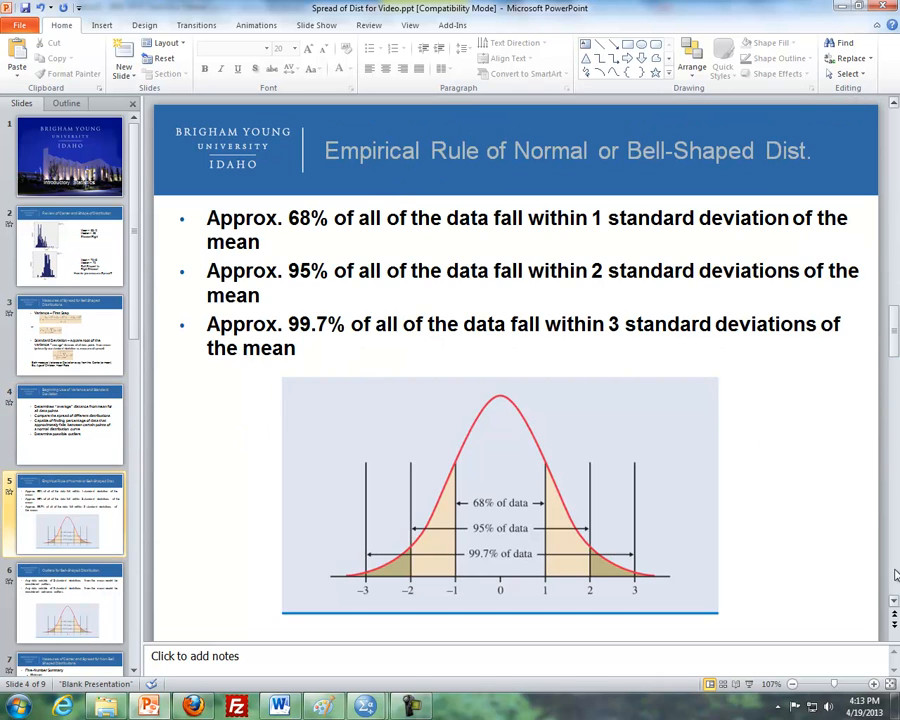
{"action": "left_click", "coordinate": [70, 512]}
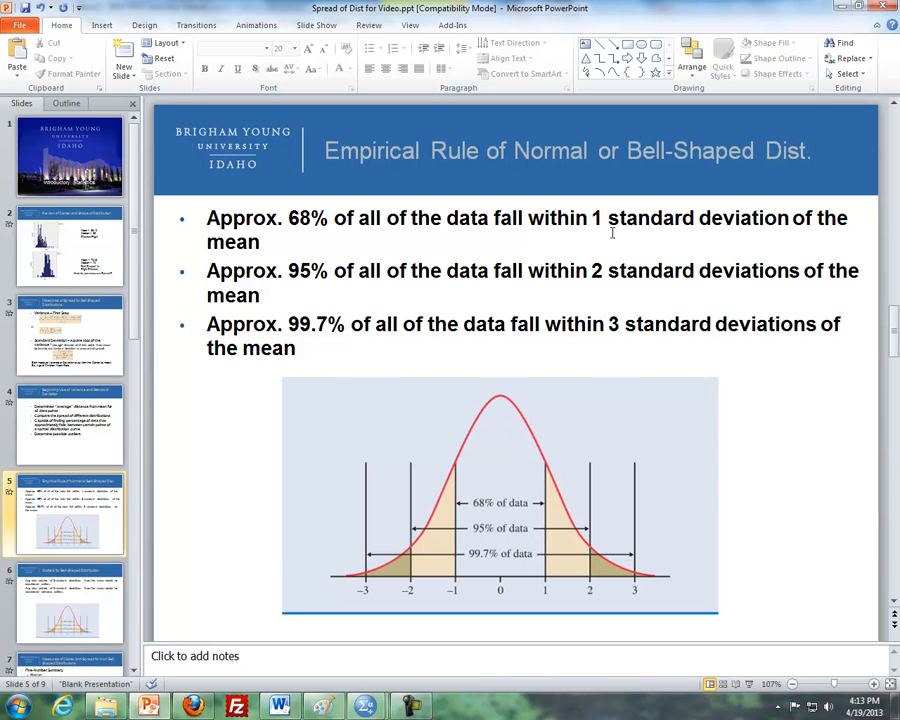
{"action": "mouse_move", "coordinate": [328, 292]}
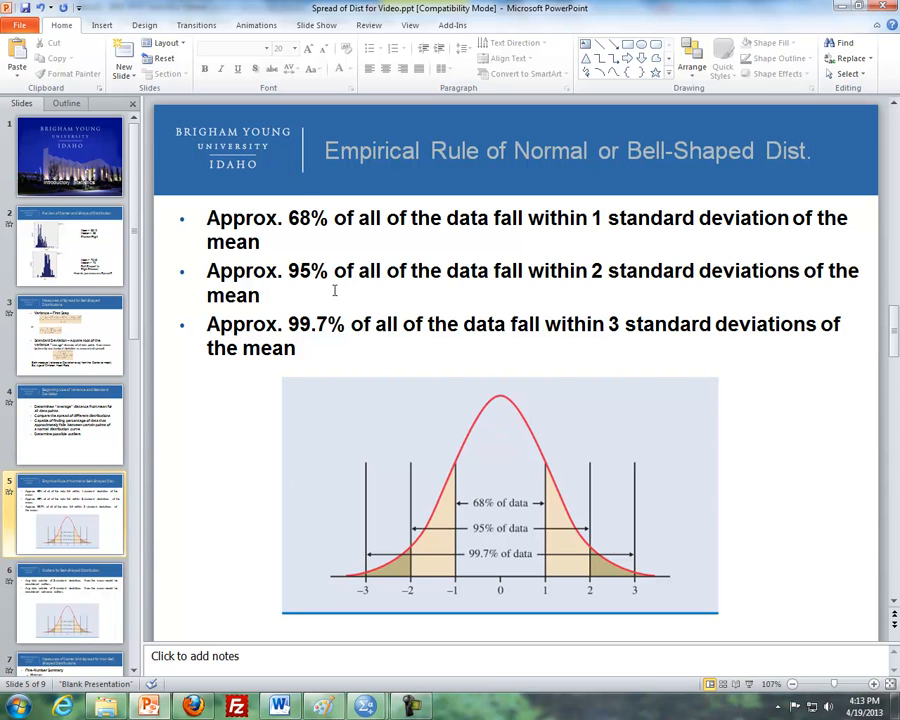
{"action": "mouse_move", "coordinate": [336, 289]}
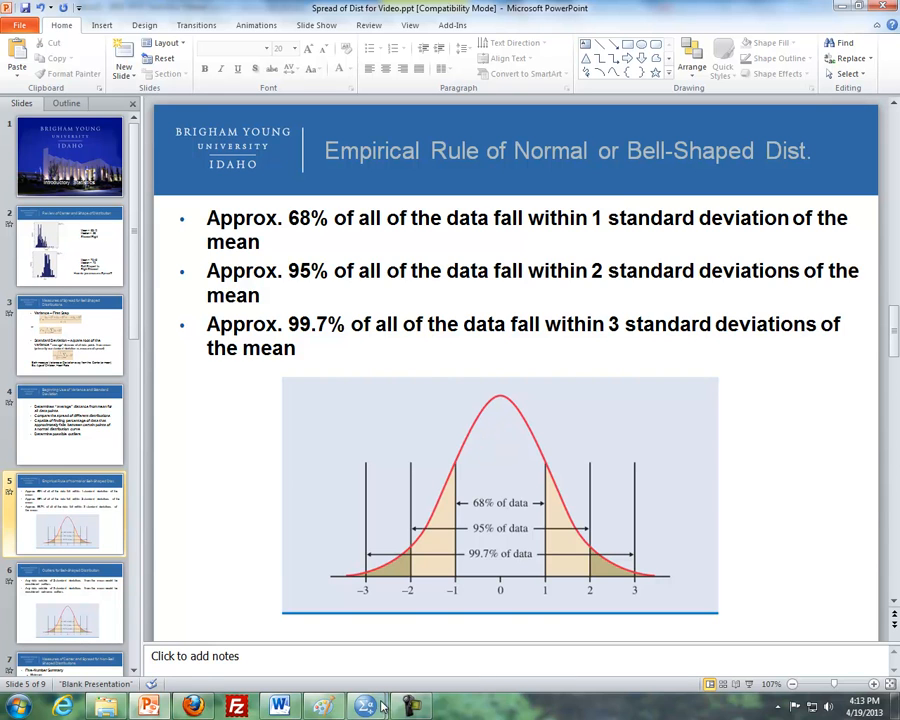
{"action": "left_click", "coordinate": [364, 706]}
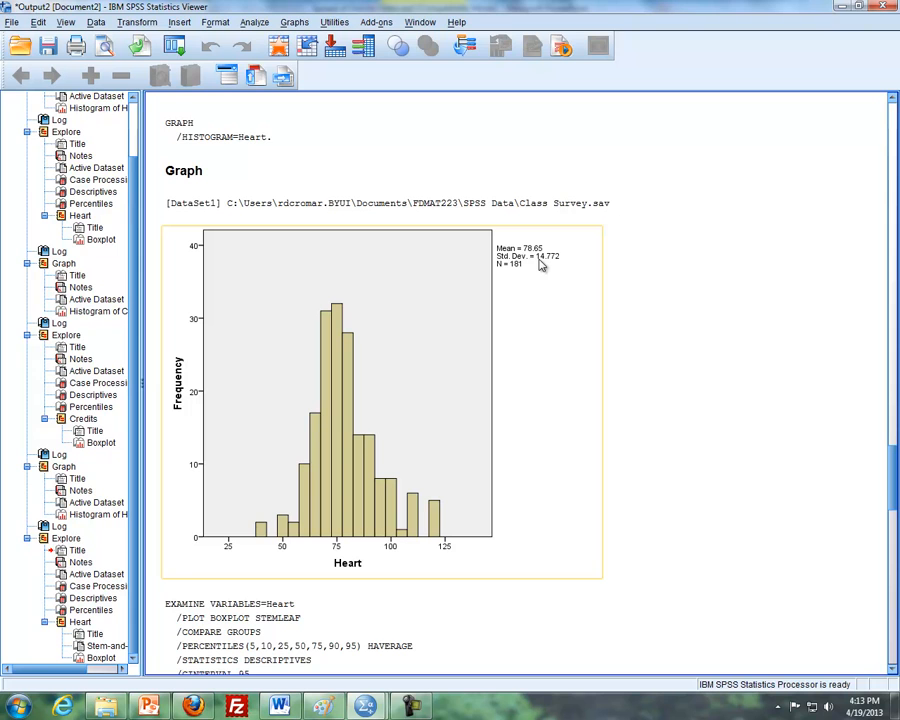
{"action": "mouse_move", "coordinate": [351, 542]}
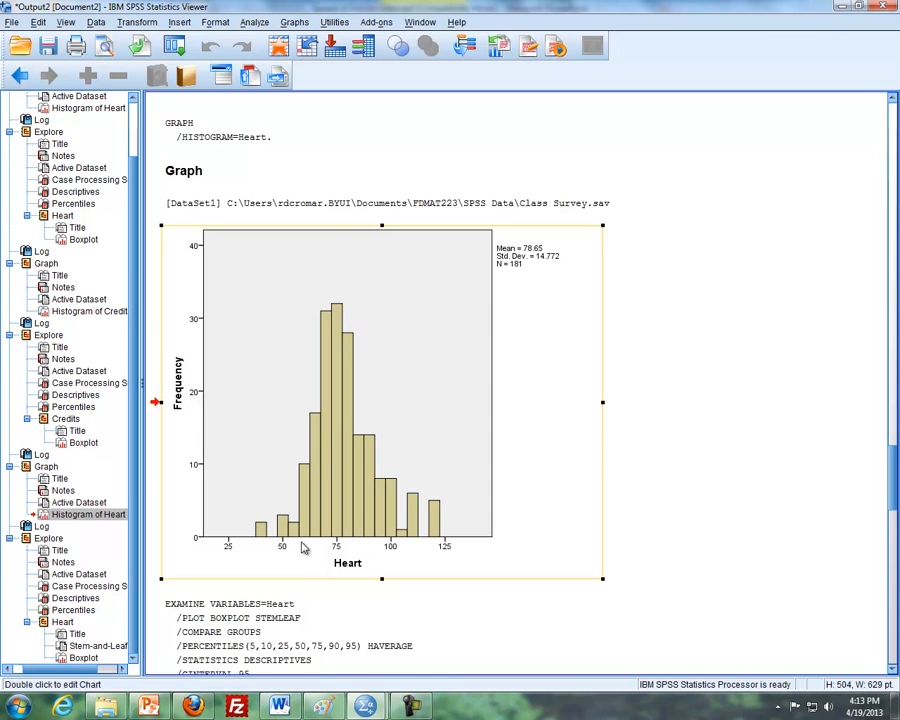
{"action": "mouse_move", "coordinate": [307, 543]}
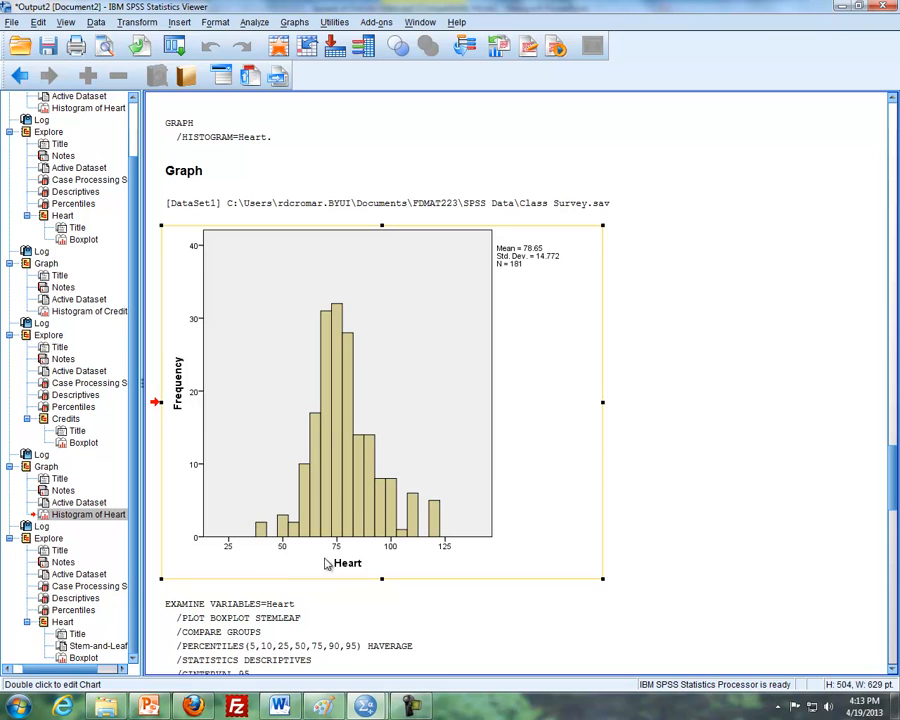
{"action": "mouse_move", "coordinate": [331, 558]}
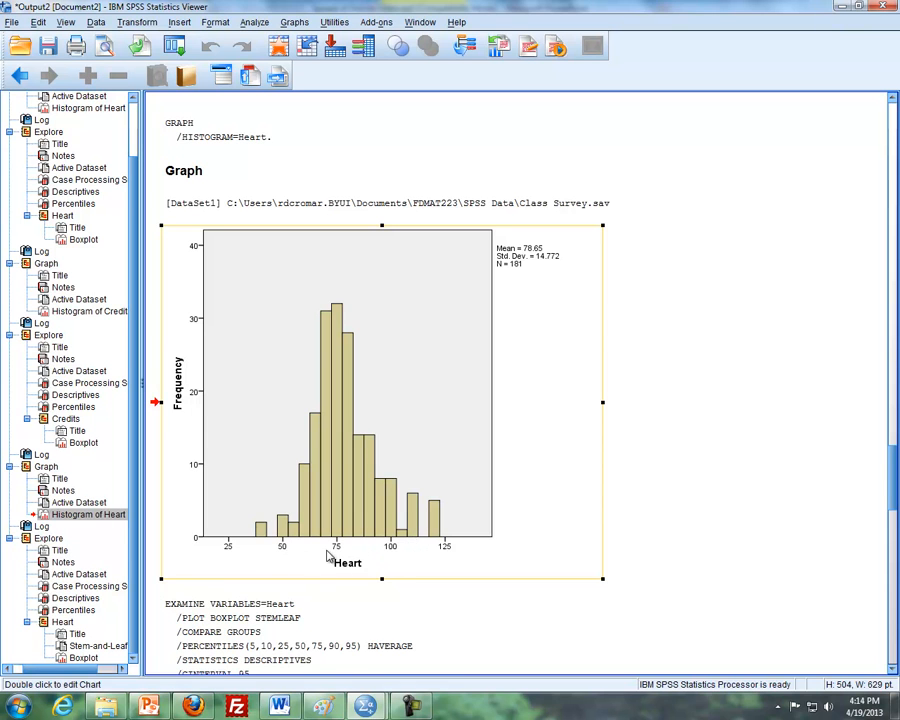
{"action": "mouse_move", "coordinate": [302, 543]}
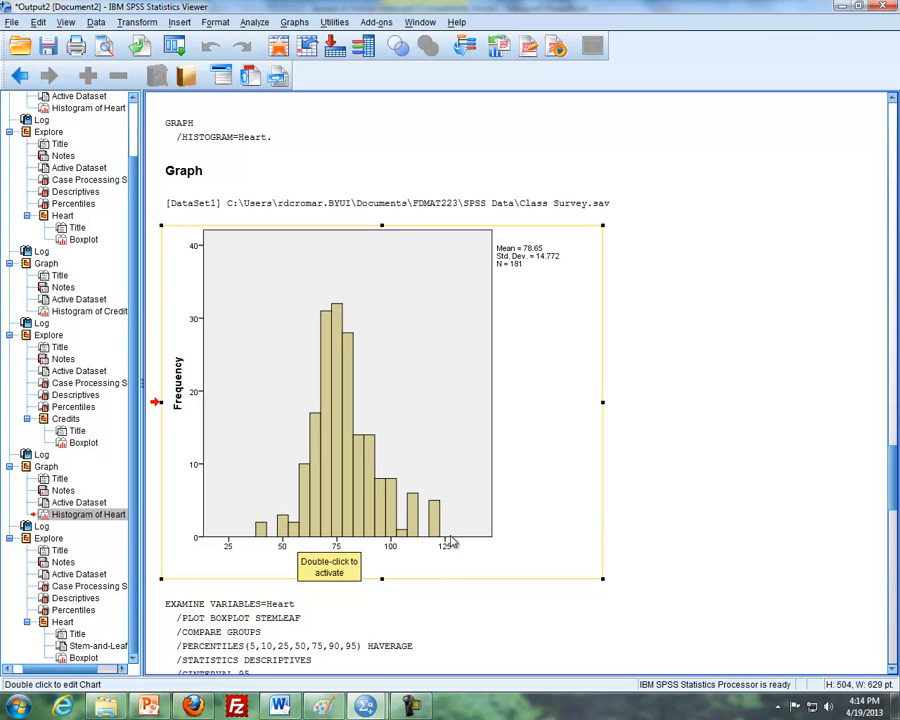
{"action": "mouse_move", "coordinate": [414, 554]}
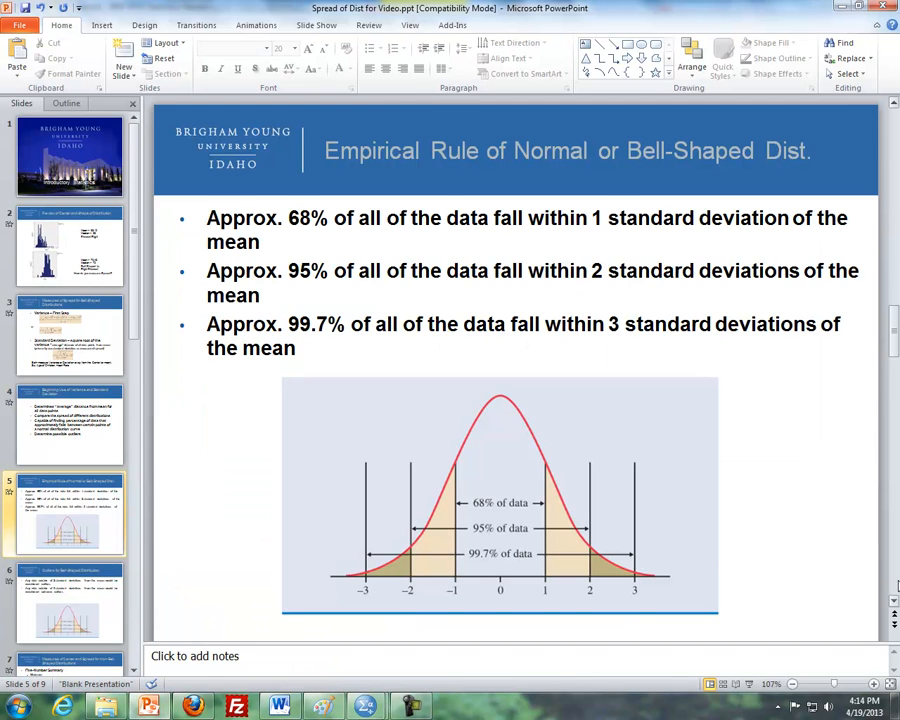
Step from slide 5 to the outliers slide, back to slide 5, then forward again.
{"action": "left_click", "coordinate": [69, 600]}
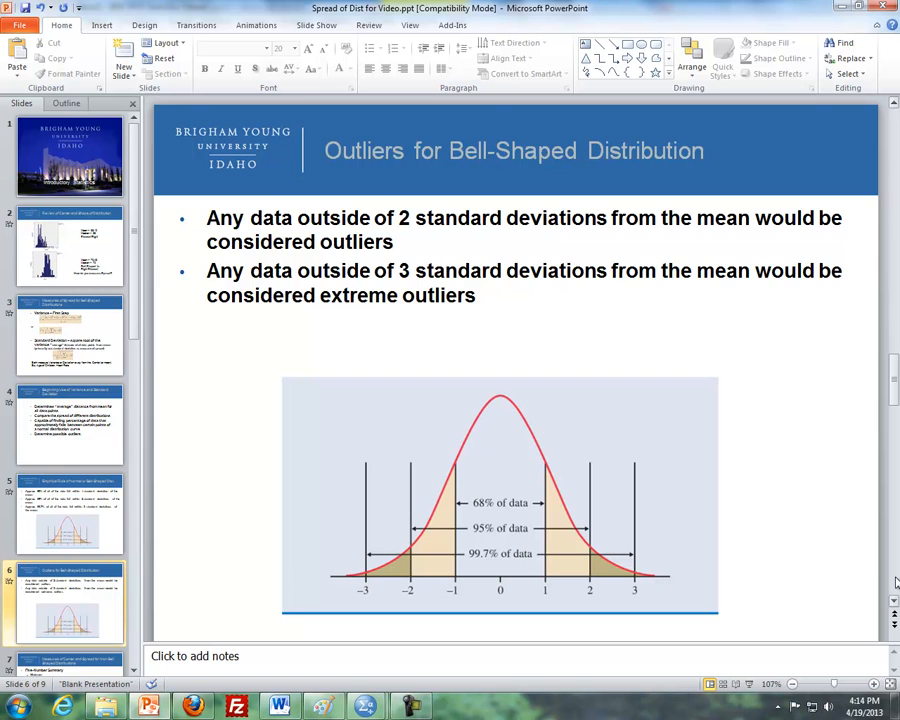
{"action": "left_click", "coordinate": [70, 513]}
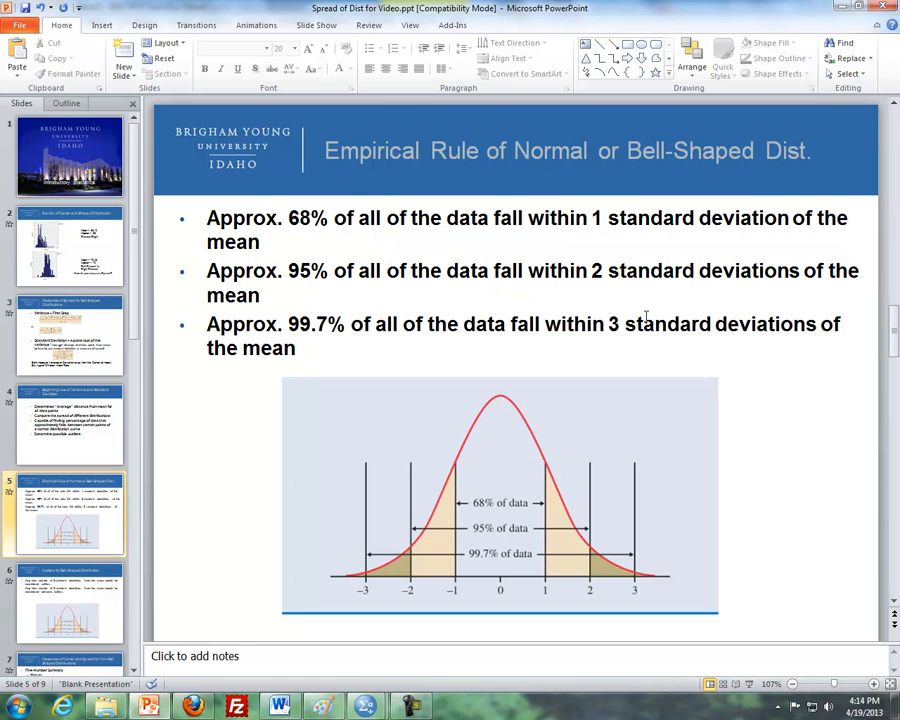
{"action": "scroll", "scroll_direction": "down", "scroll_amount": 3}
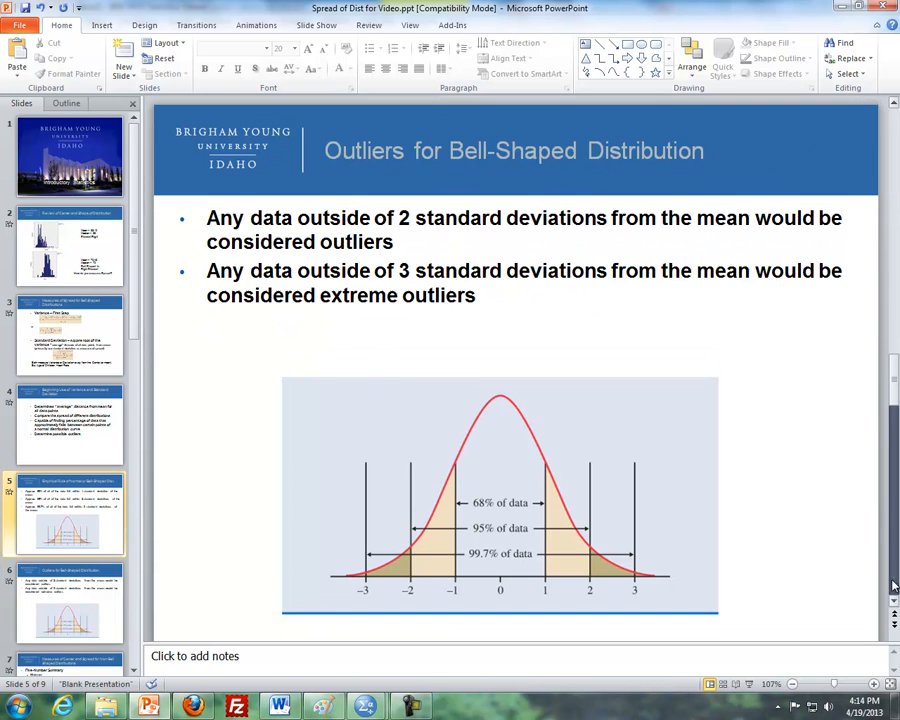
{"action": "left_click", "coordinate": [70, 600]}
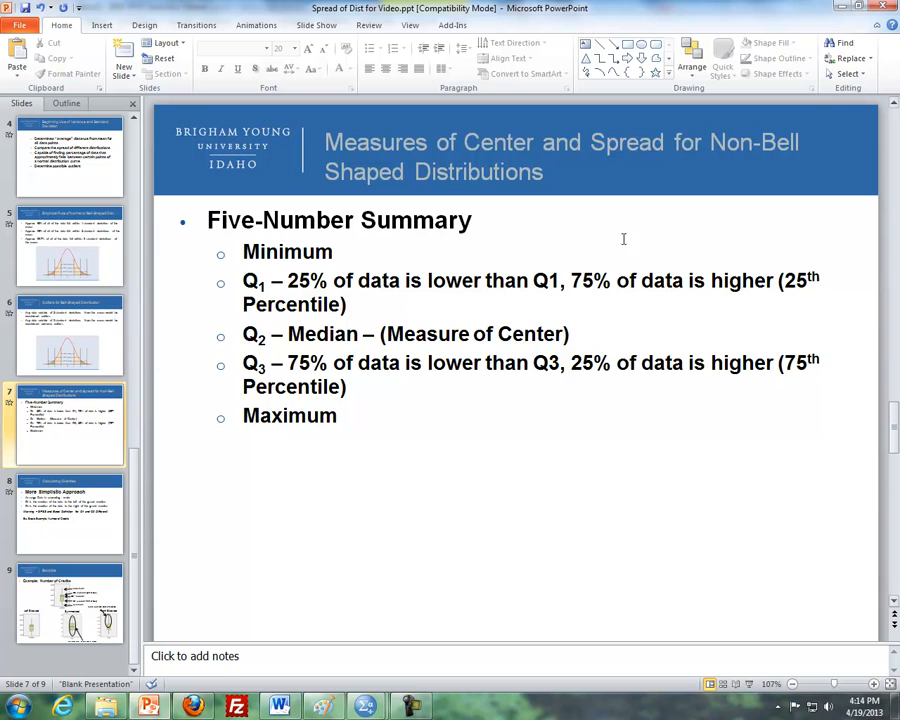
{"action": "mouse_move", "coordinate": [467, 307]}
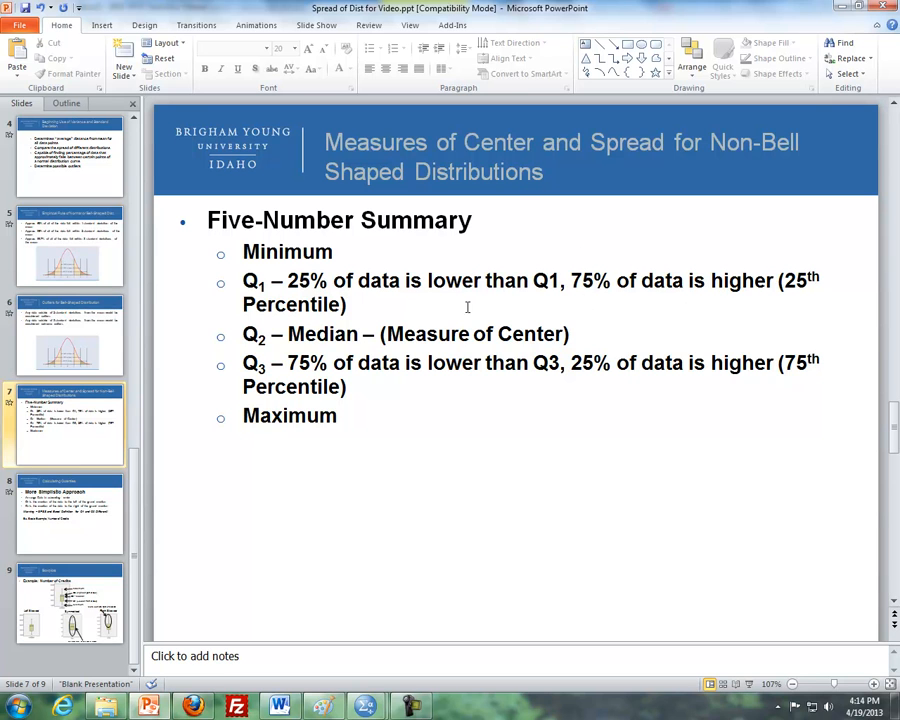
{"action": "mouse_move", "coordinate": [334, 339]}
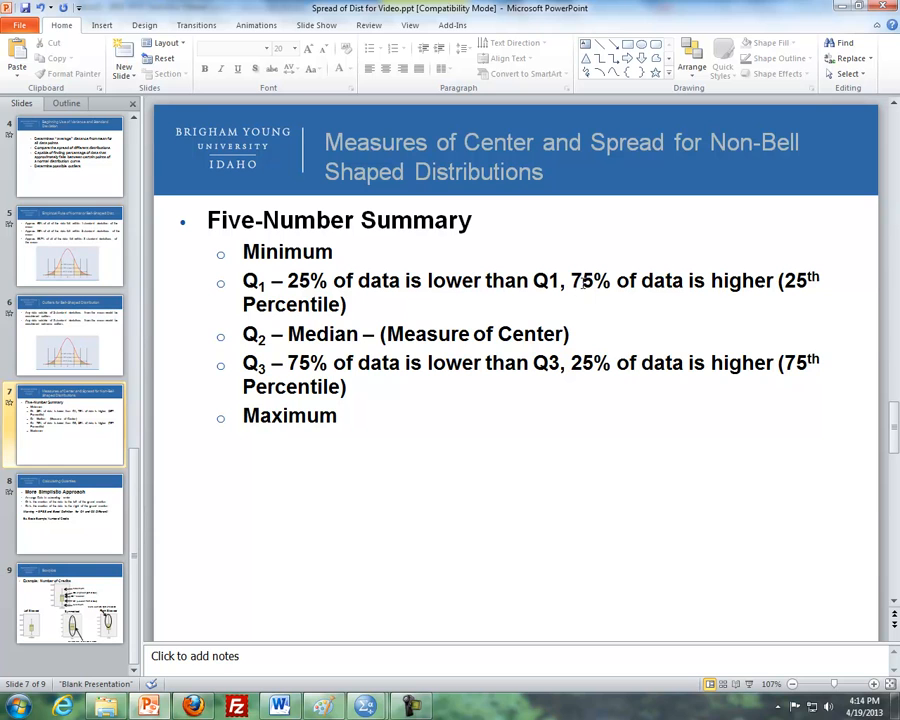
{"action": "mouse_move", "coordinate": [740, 285]}
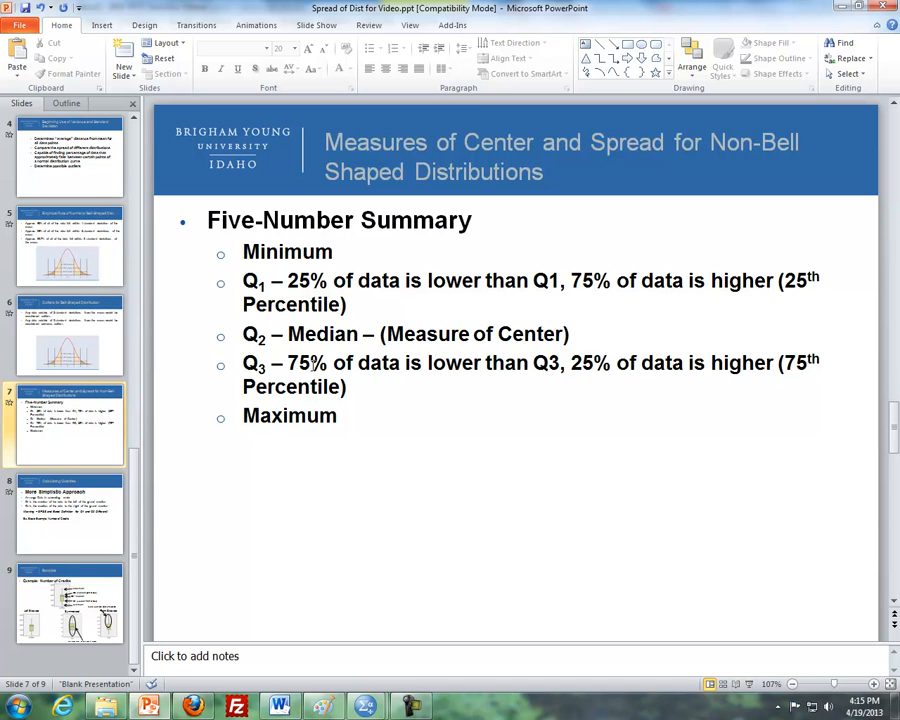
{"action": "mouse_move", "coordinate": [575, 378]}
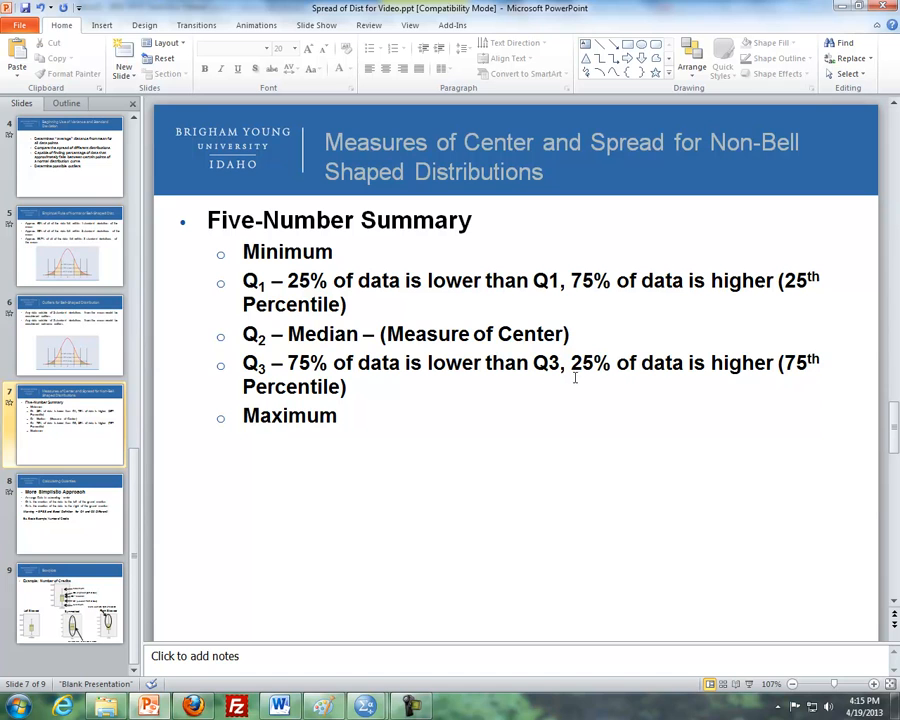
{"action": "mouse_move", "coordinate": [808, 400]}
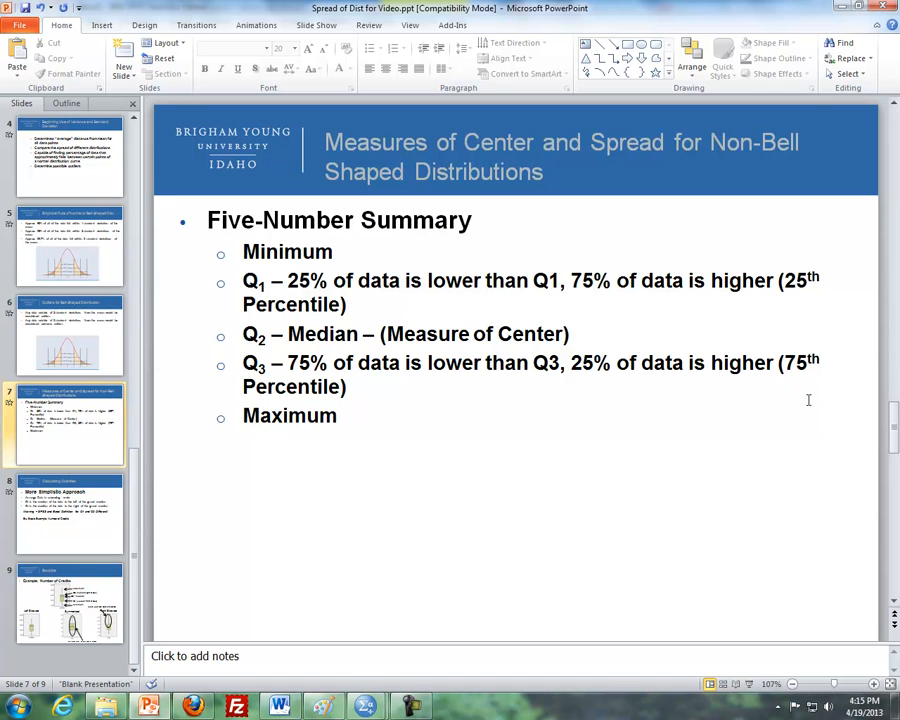
Advance to slide 8, Calculating Quartiles.
{"action": "left_click", "coordinate": [70, 513]}
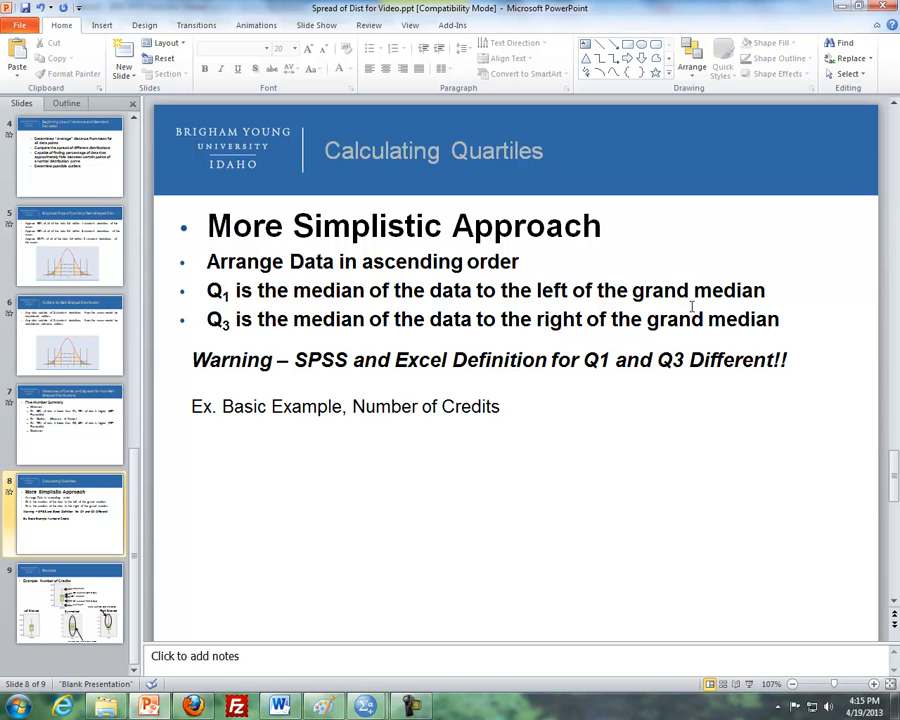
{"action": "mouse_move", "coordinate": [286, 322]}
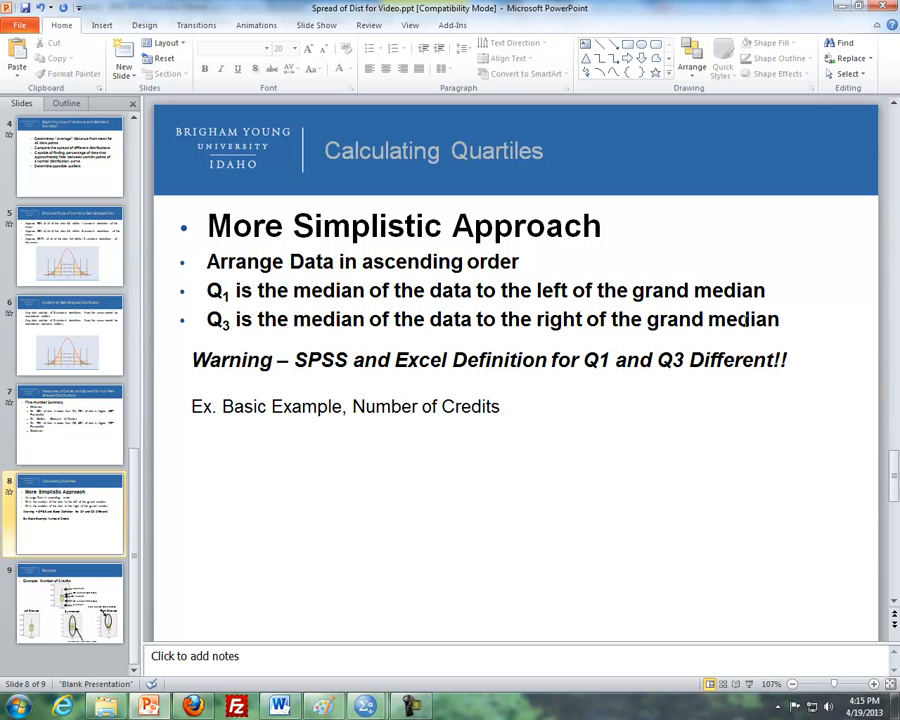
{"action": "mouse_move", "coordinate": [277, 360]}
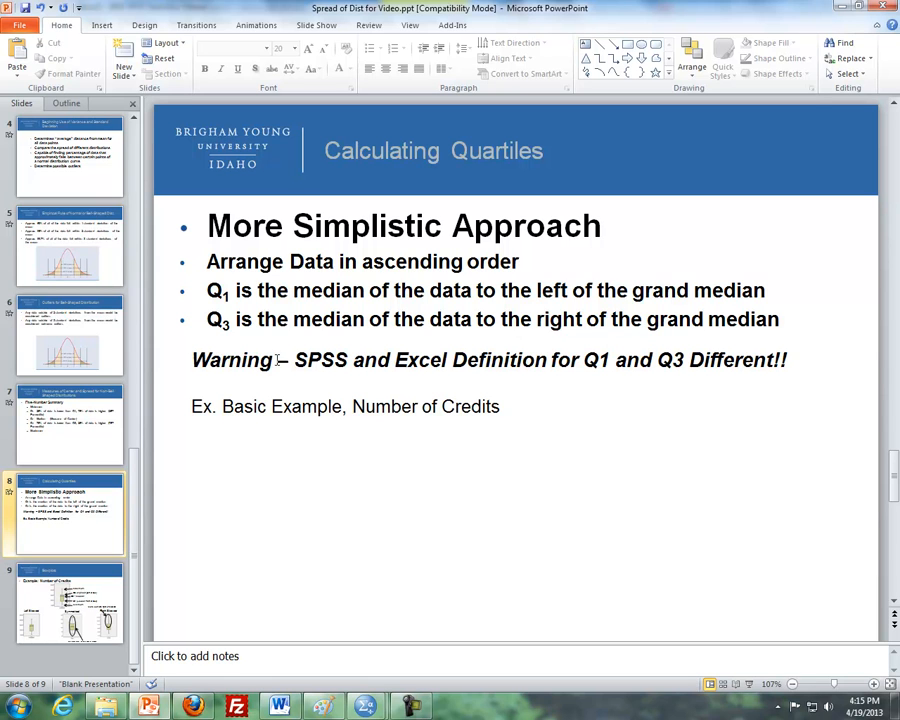
{"action": "mouse_move", "coordinate": [512, 367]}
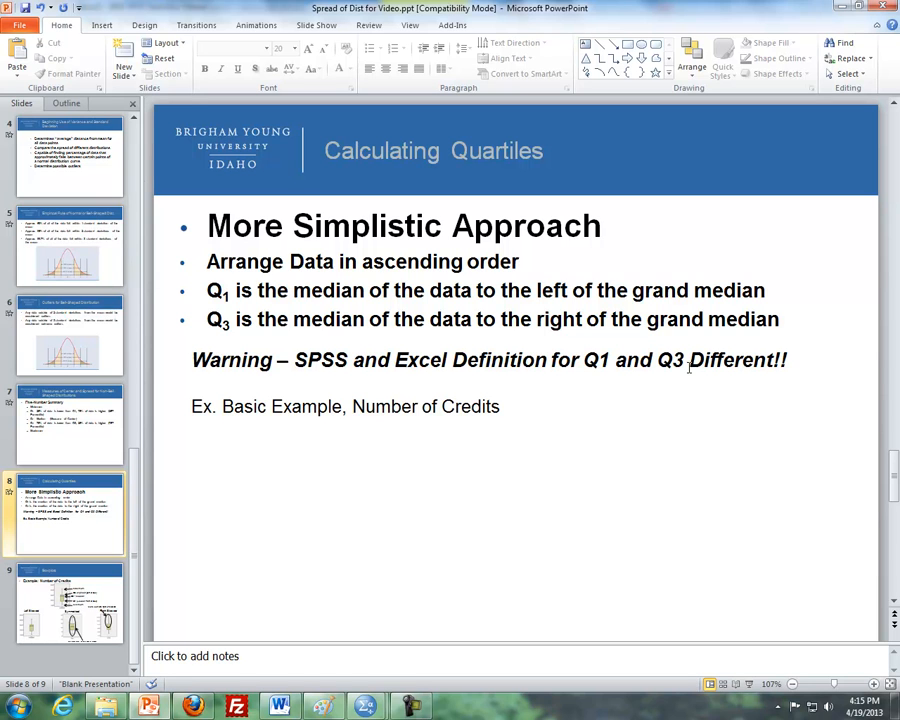
{"action": "mouse_move", "coordinate": [513, 518]}
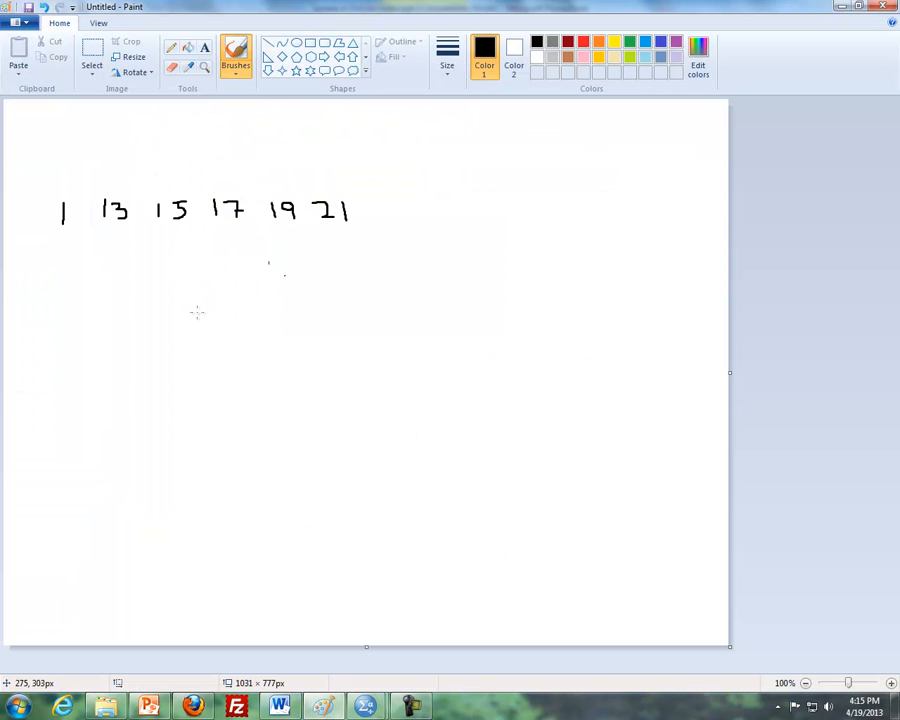
Handwrite numbers 1–10, mark the 5.5 median, circle 3 and 8, and add 11.
{"action": "left_click_drag", "start_coordinate": [148, 325], "coordinate": [188, 350]}
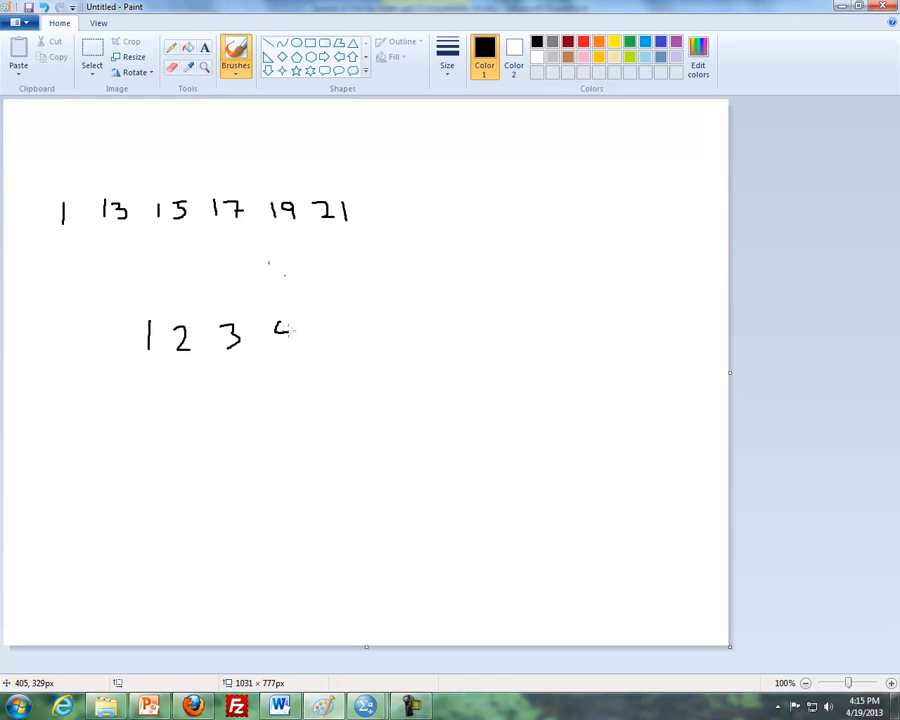
{"action": "left_click_drag", "start_coordinate": [280, 330], "coordinate": [335, 350]}
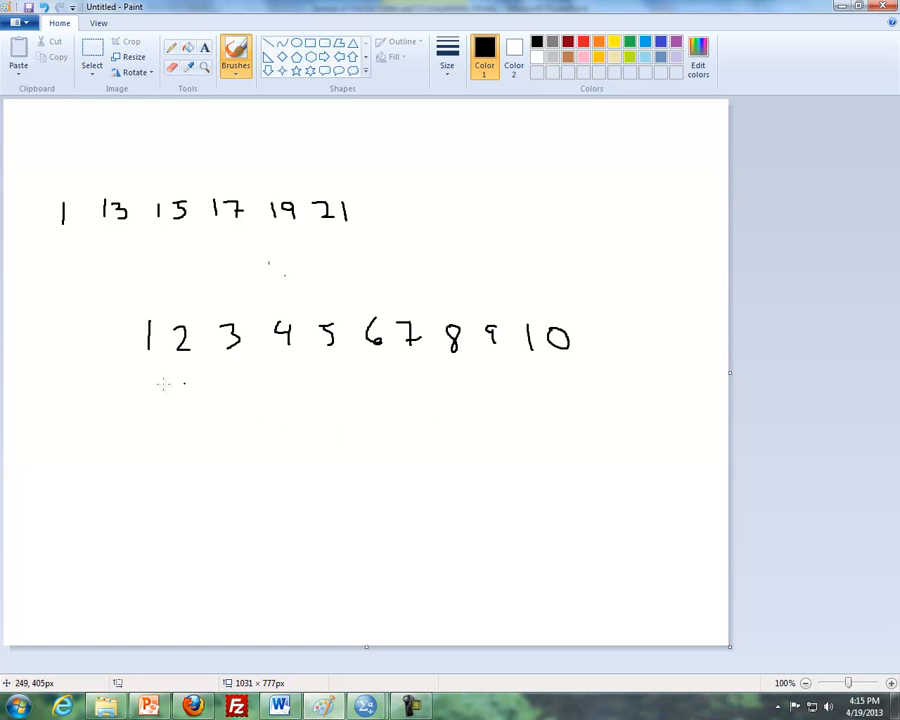
{"action": "mouse_move", "coordinate": [540, 369]}
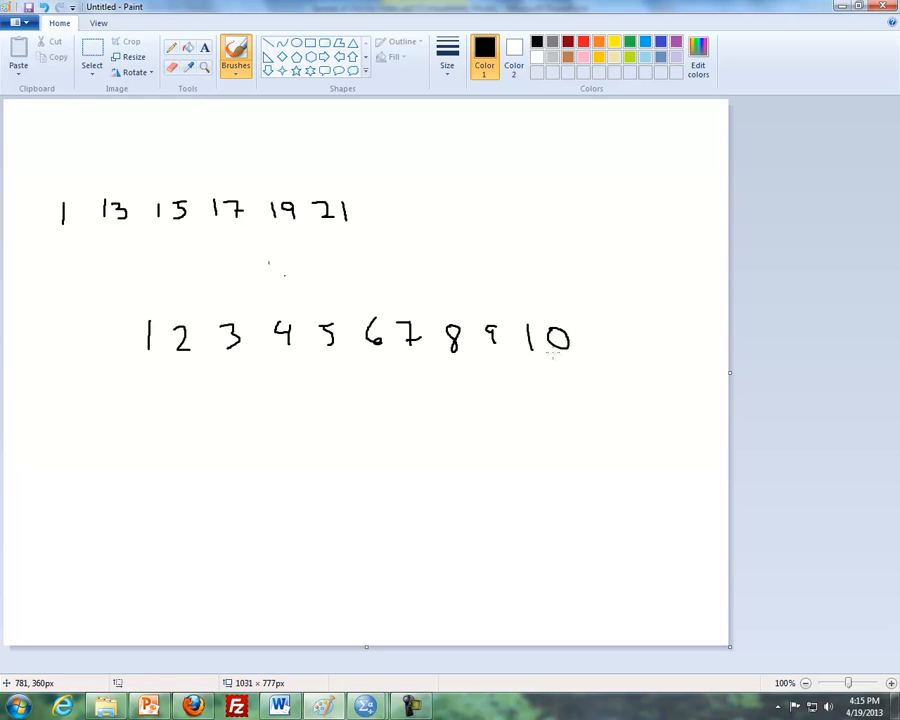
{"action": "mouse_move", "coordinate": [349, 353]}
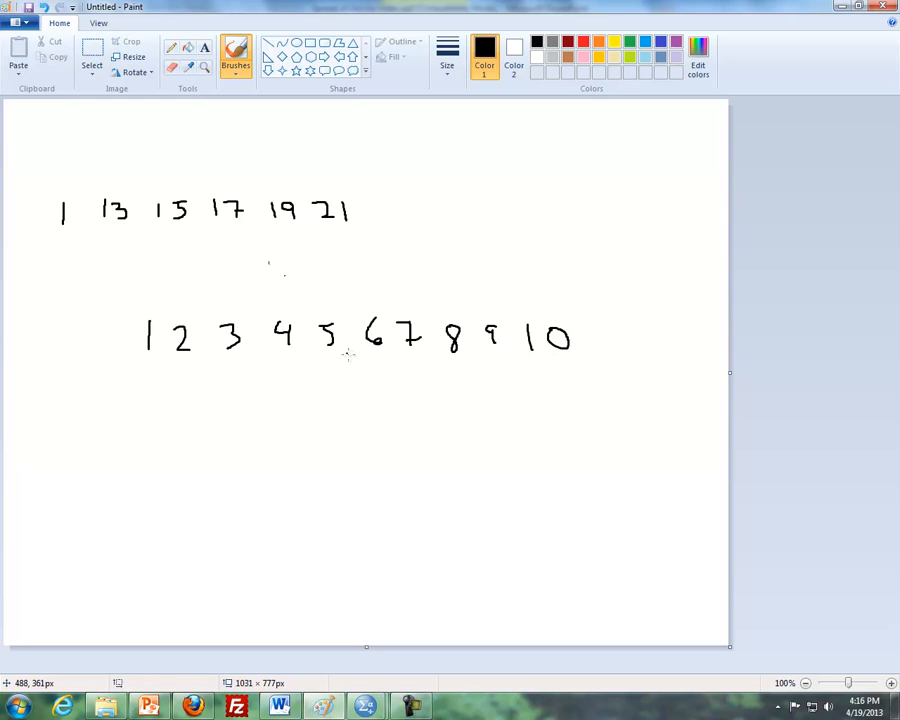
{"action": "mouse_move", "coordinate": [352, 318]}
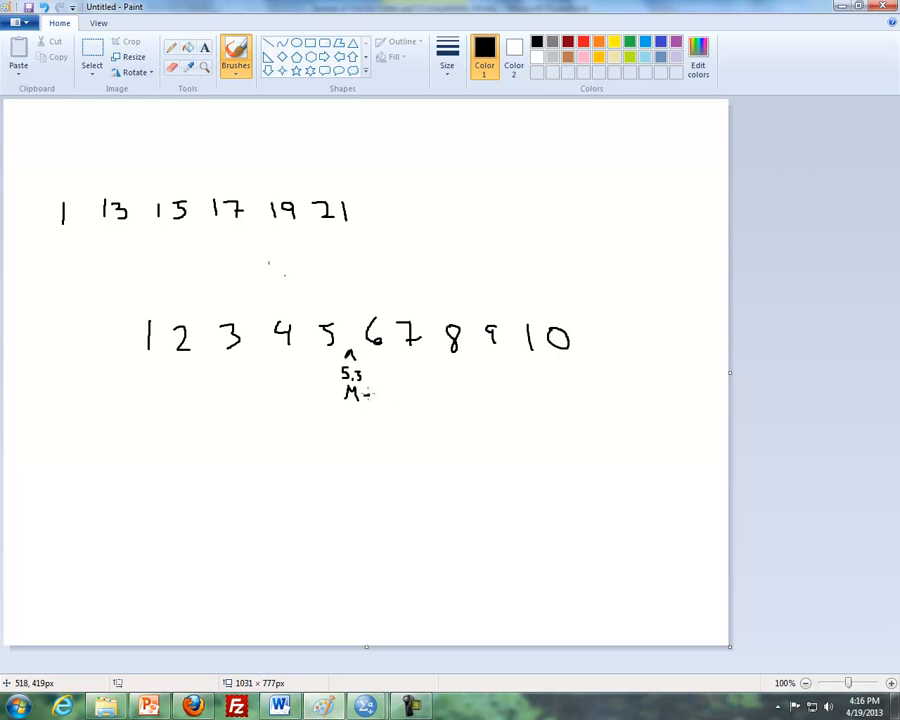
{"action": "type", "text": "edian"}
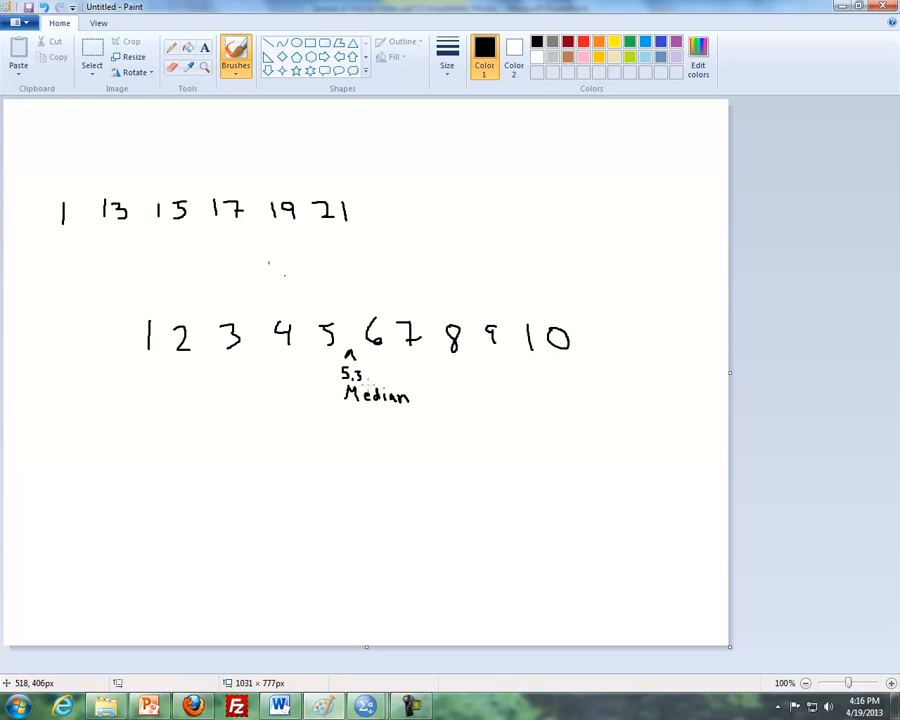
{"action": "mouse_move", "coordinate": [235, 370]}
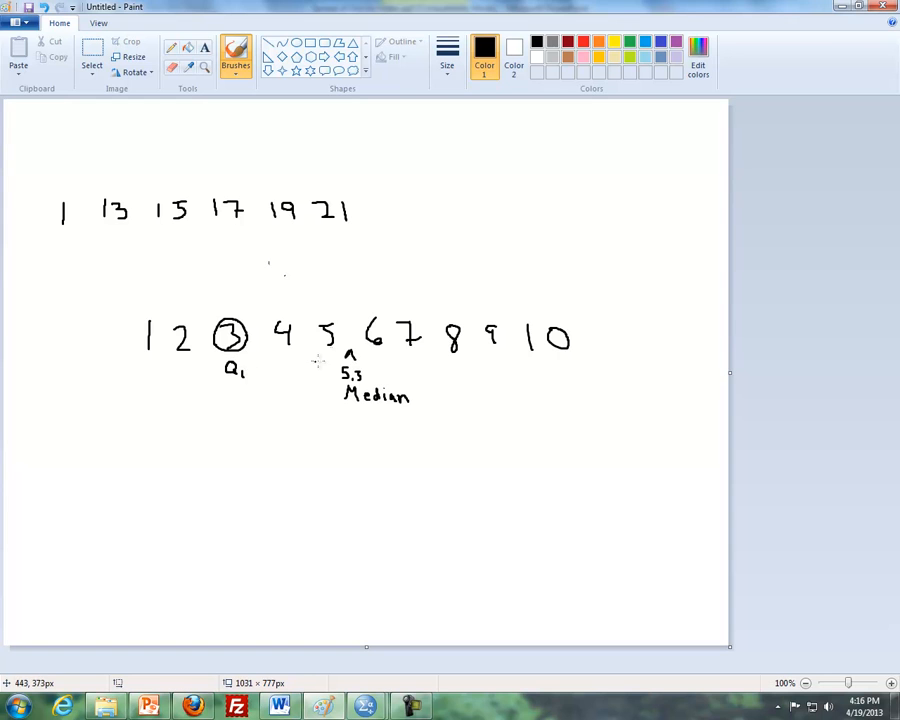
{"action": "mouse_move", "coordinate": [368, 375]}
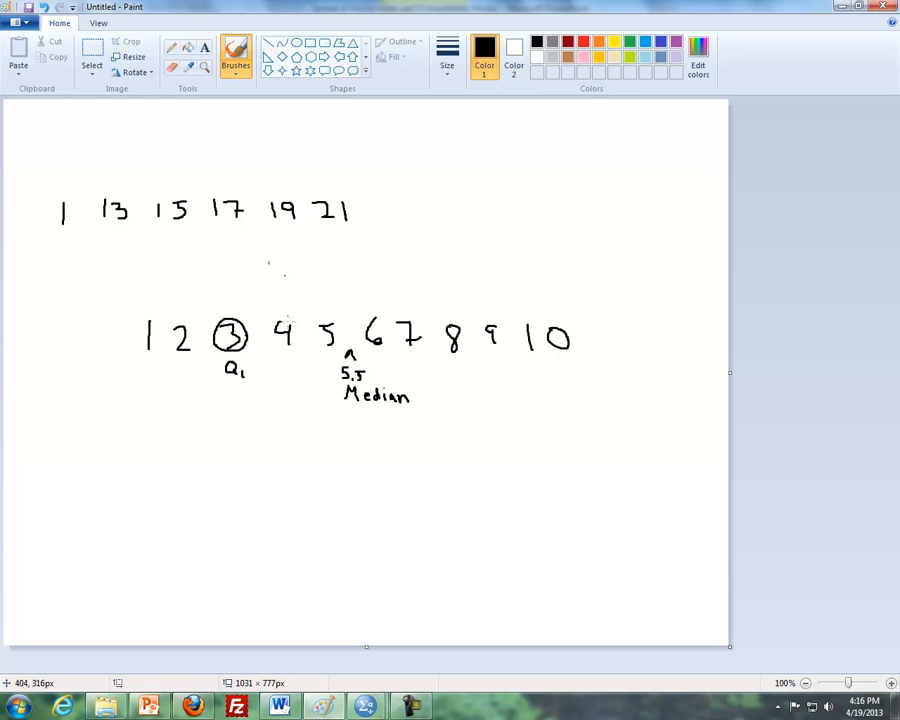
{"action": "mouse_move", "coordinate": [219, 346]}
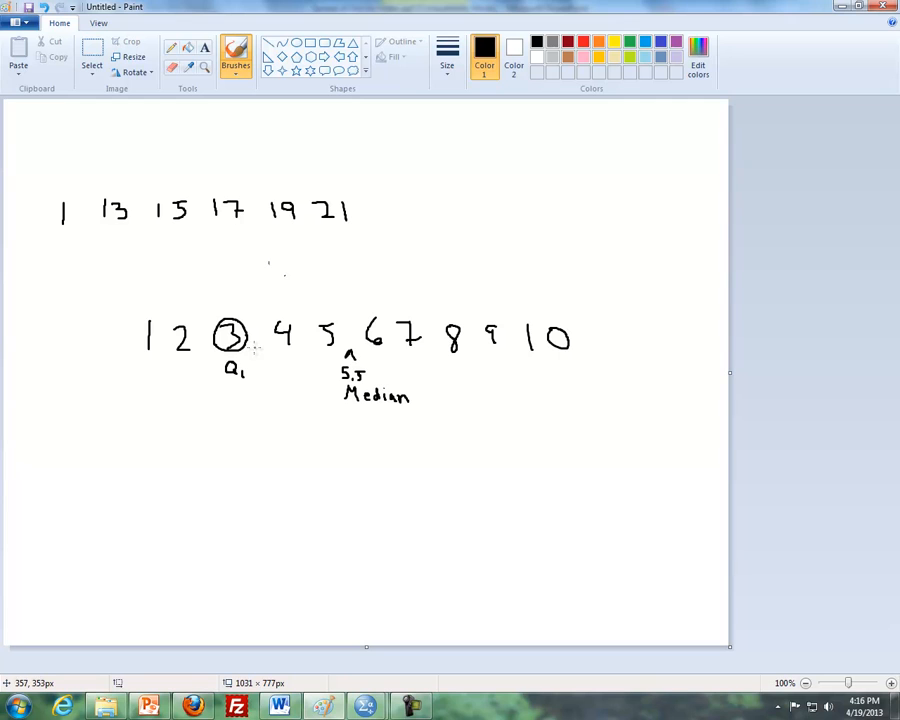
{"action": "mouse_move", "coordinate": [443, 366]}
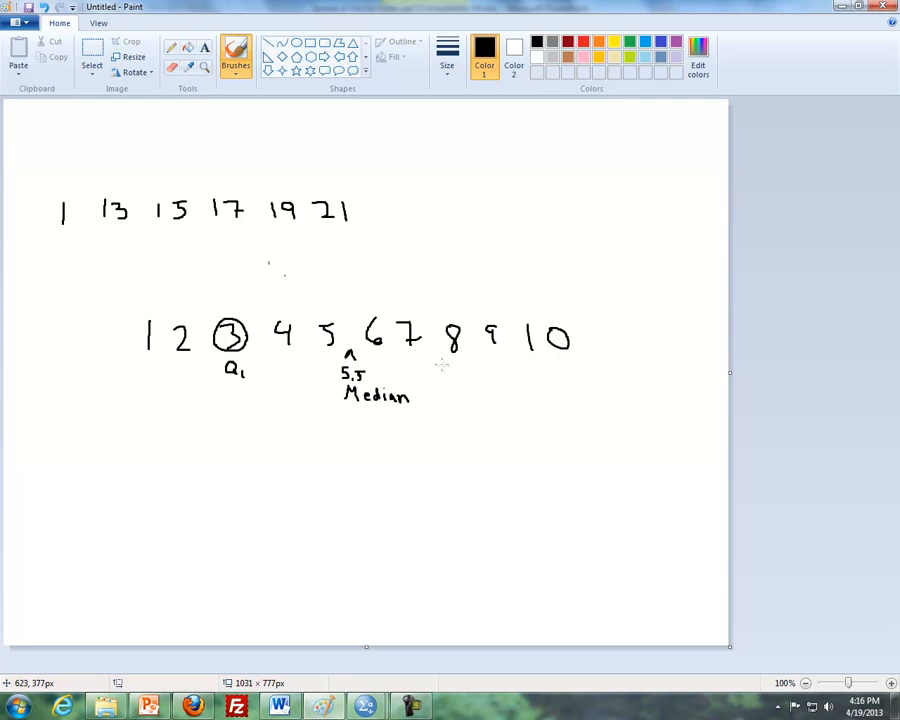
{"action": "left_click_drag", "start_coordinate": [465, 325], "coordinate": [460, 355]}
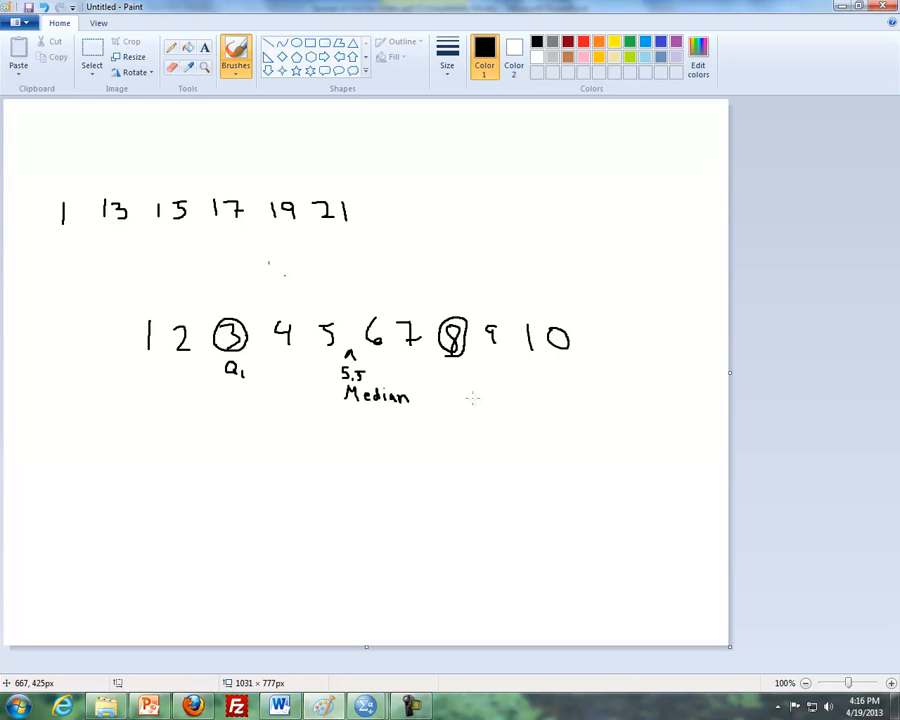
{"action": "mouse_move", "coordinate": [598, 340]}
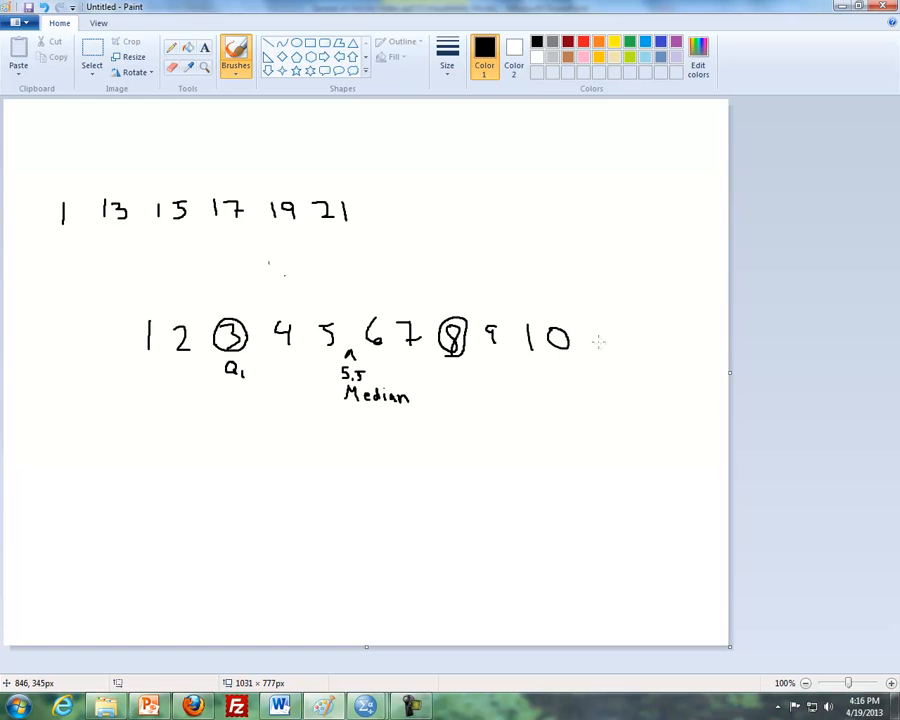
{"action": "left_click_drag", "start_coordinate": [605, 325], "coordinate": [618, 350]}
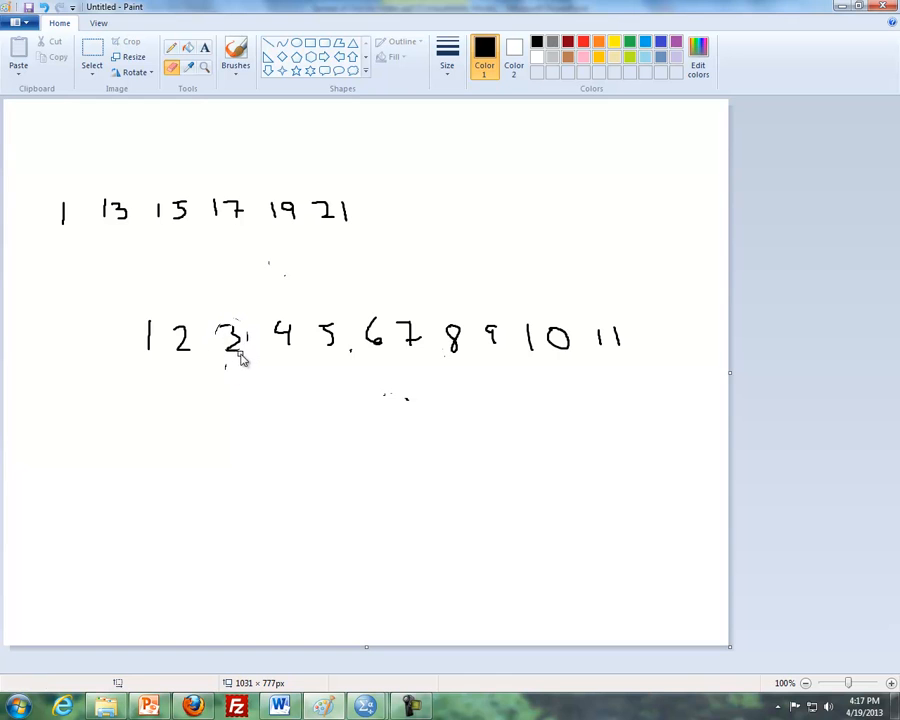
{"action": "mouse_move", "coordinate": [325, 109]}
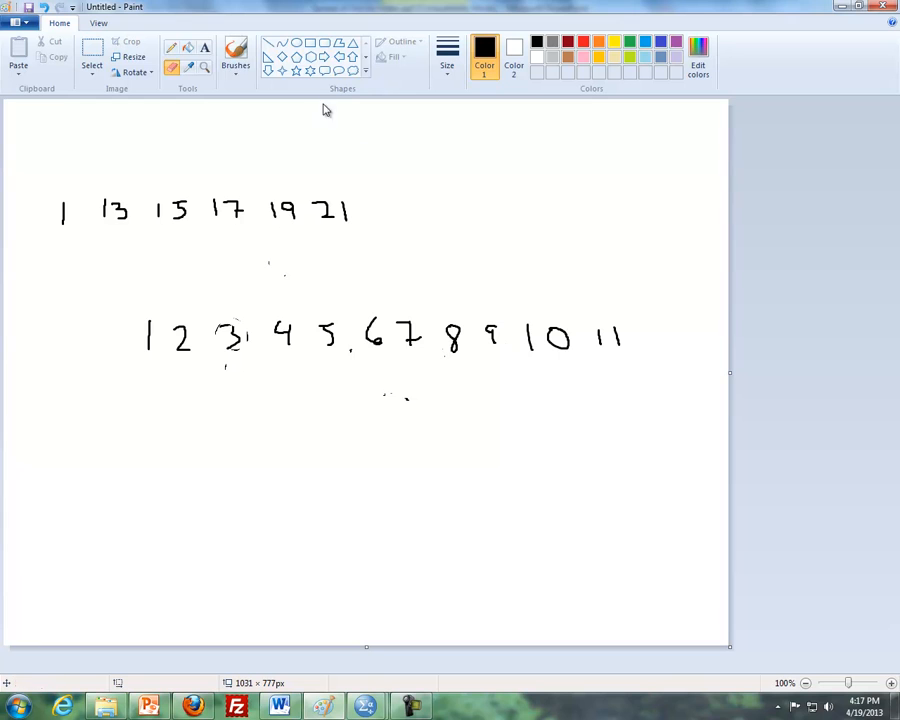
With the brush reselected, circle 9 as Q3 in the 1–11 row.
{"action": "left_click", "coordinate": [235, 55]}
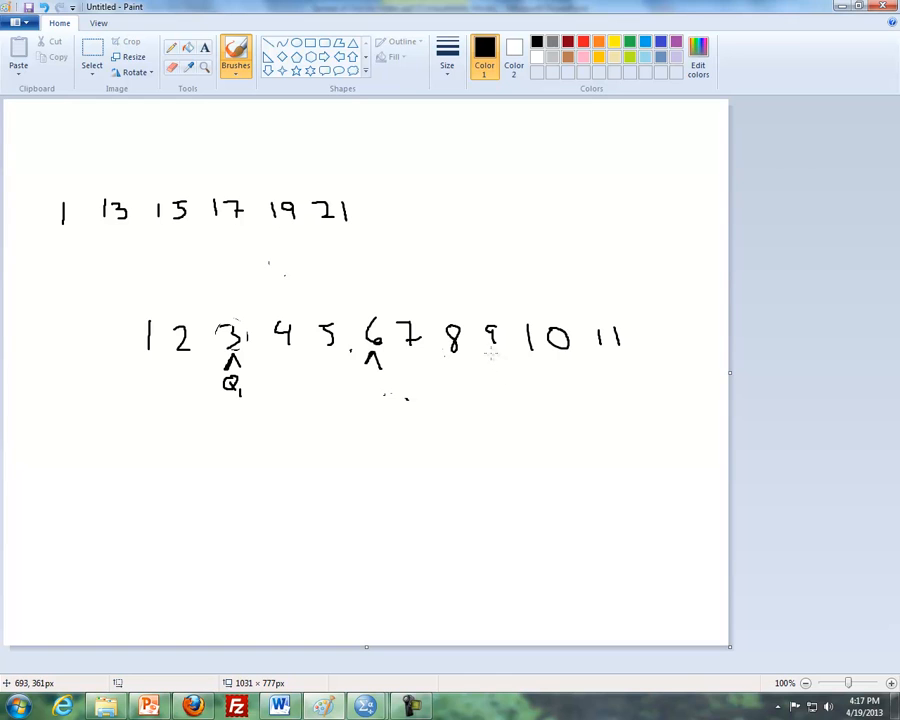
{"action": "left_click_drag", "start_coordinate": [485, 325], "coordinate": [495, 350]}
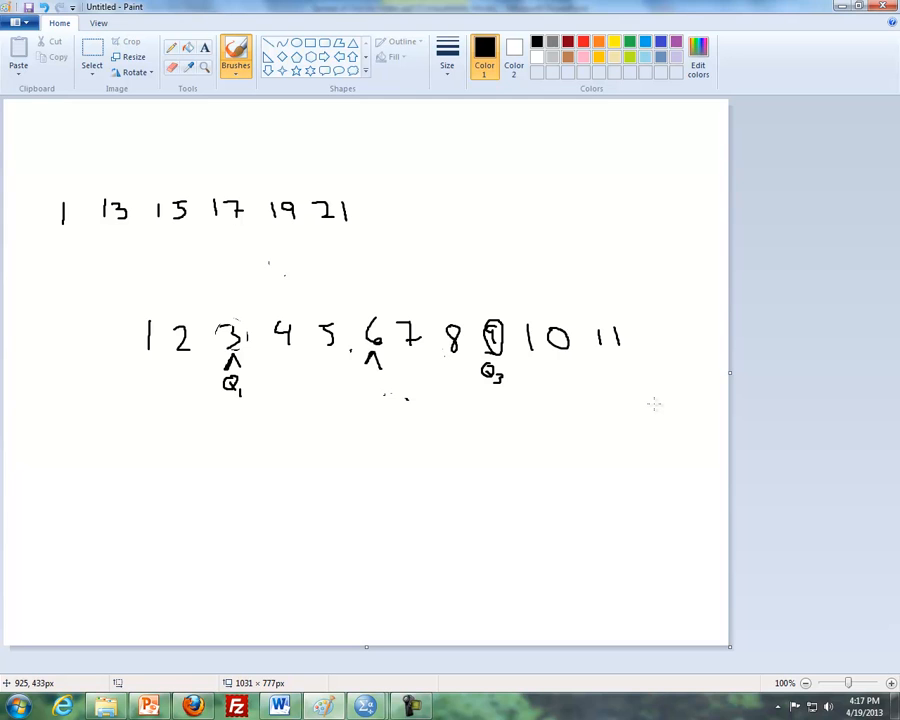
{"action": "mouse_move", "coordinate": [650, 411]}
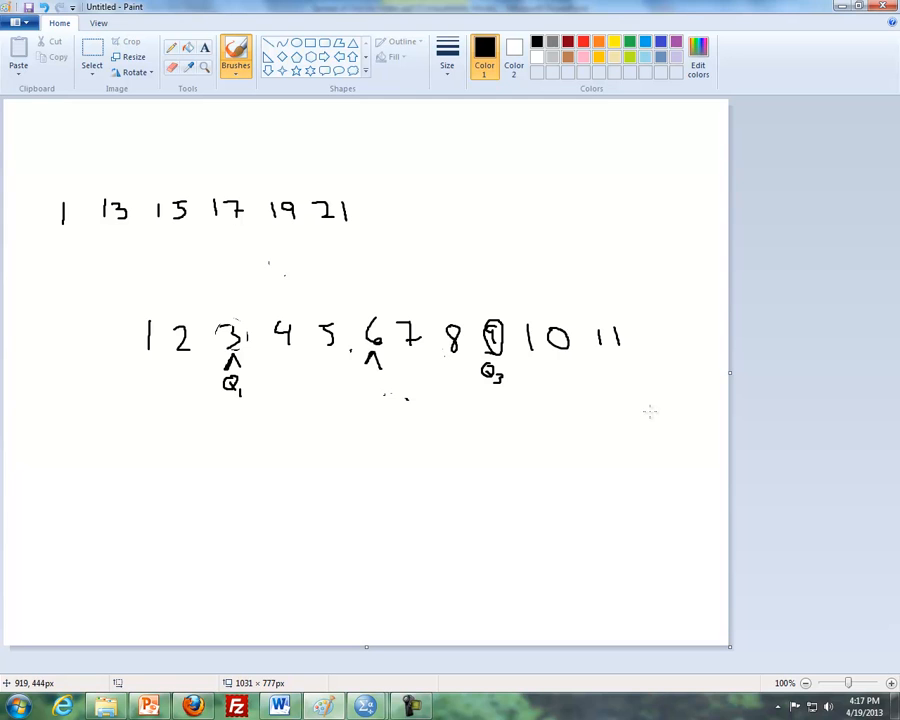
{"action": "mouse_move", "coordinate": [655, 443]}
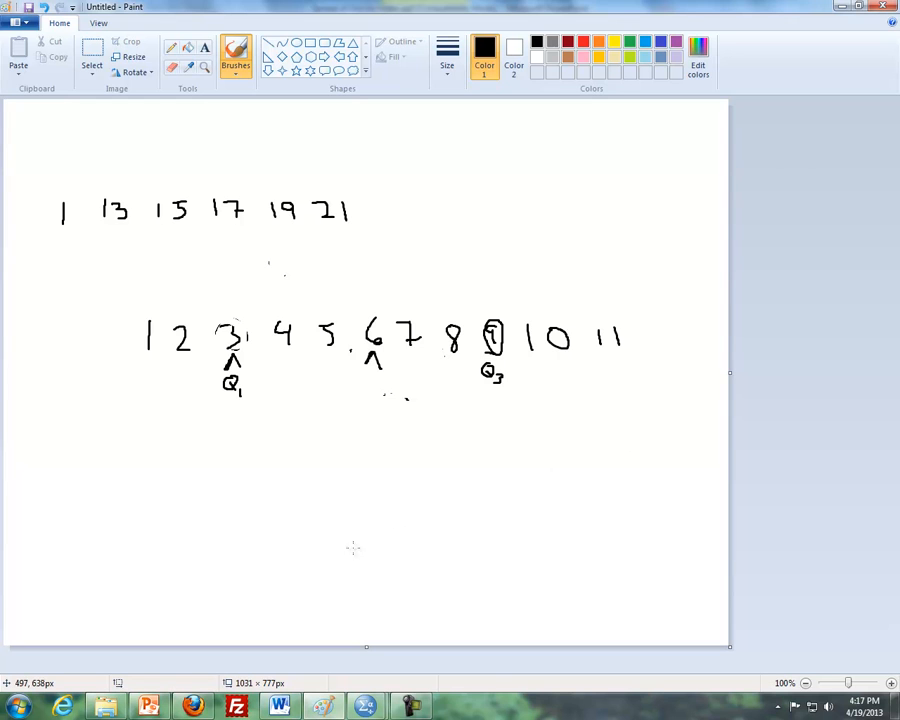
{"action": "mouse_move", "coordinate": [258, 583]}
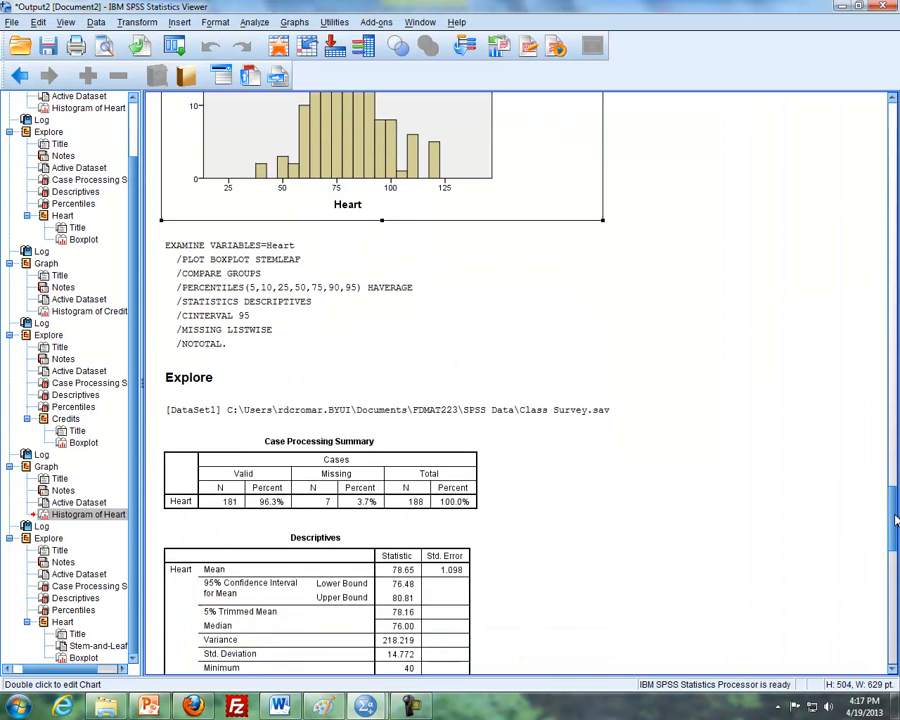
Scroll to the Explore output and select the Heart Descriptives table.
{"action": "scroll", "scroll_direction": "down", "scroll_amount": 3}
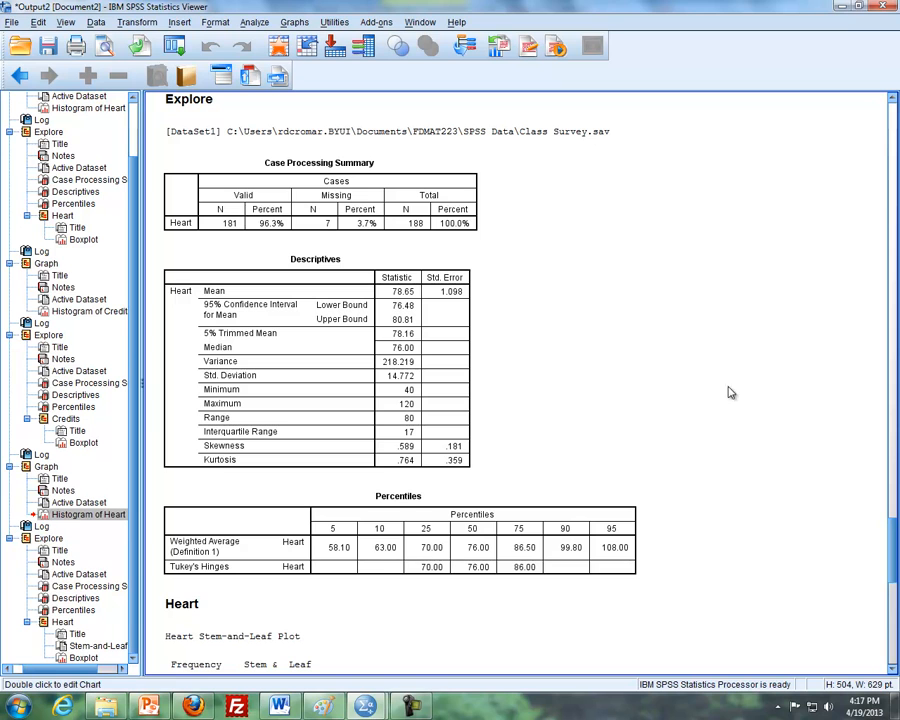
{"action": "left_click", "coordinate": [320, 400]}
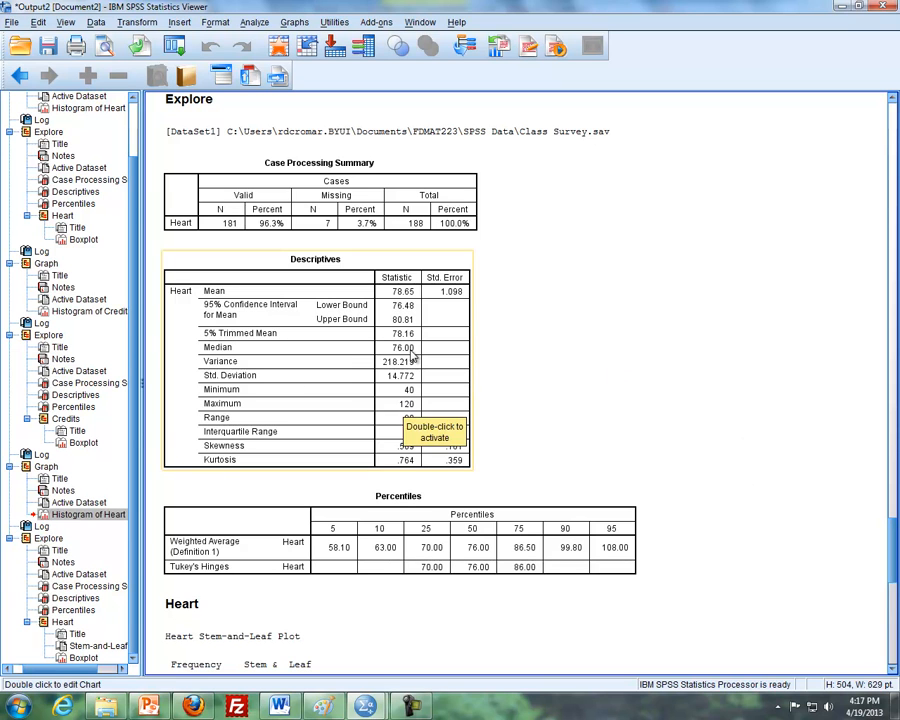
{"action": "mouse_move", "coordinate": [418, 360]}
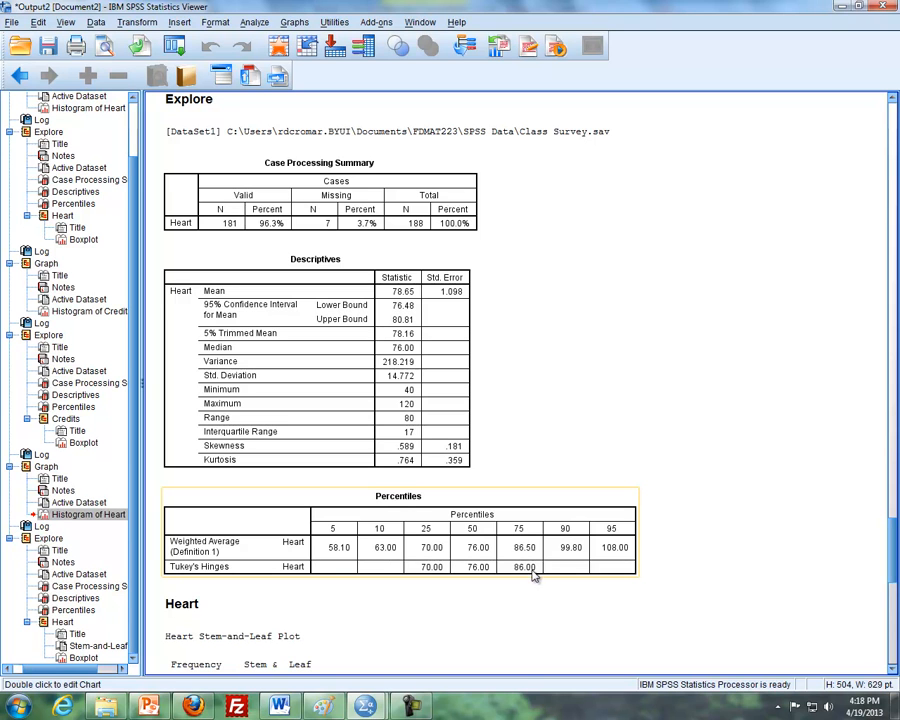
{"action": "mouse_move", "coordinate": [504, 572]}
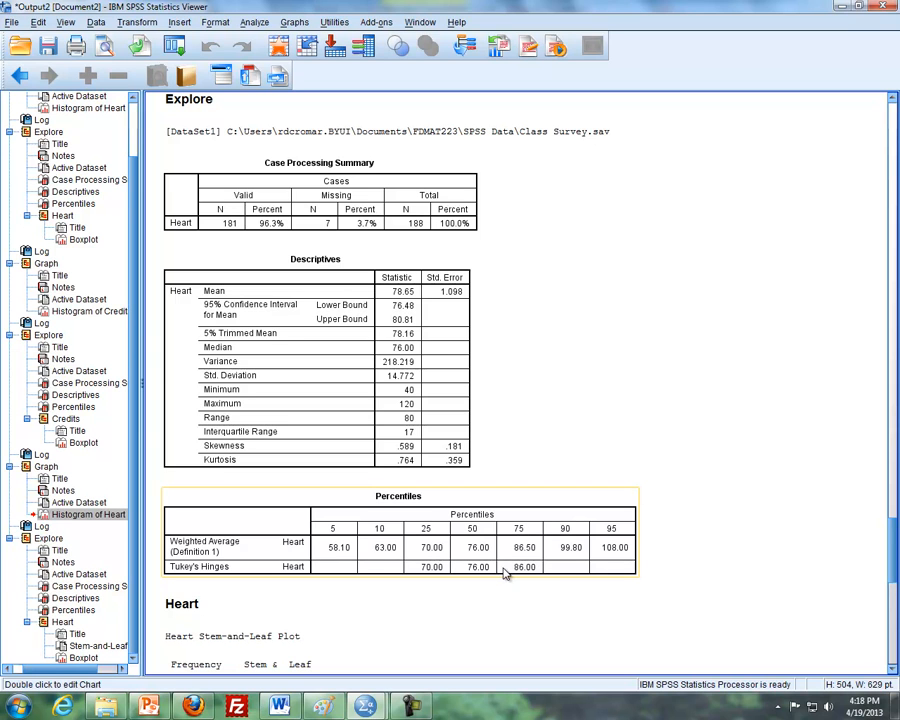
{"action": "mouse_move", "coordinate": [517, 601]}
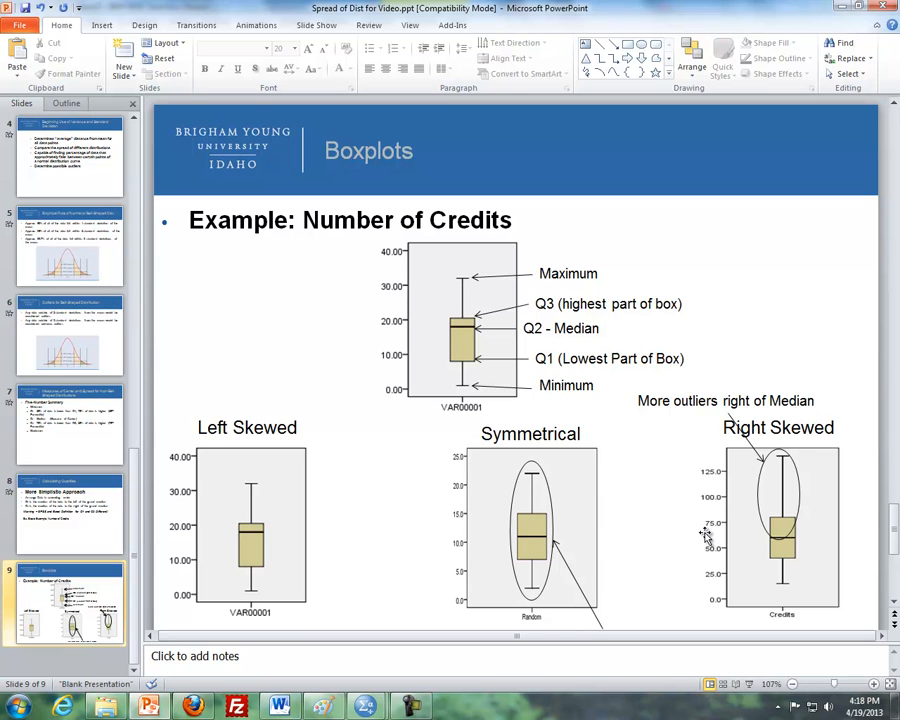
{"action": "mouse_move", "coordinate": [575, 417]}
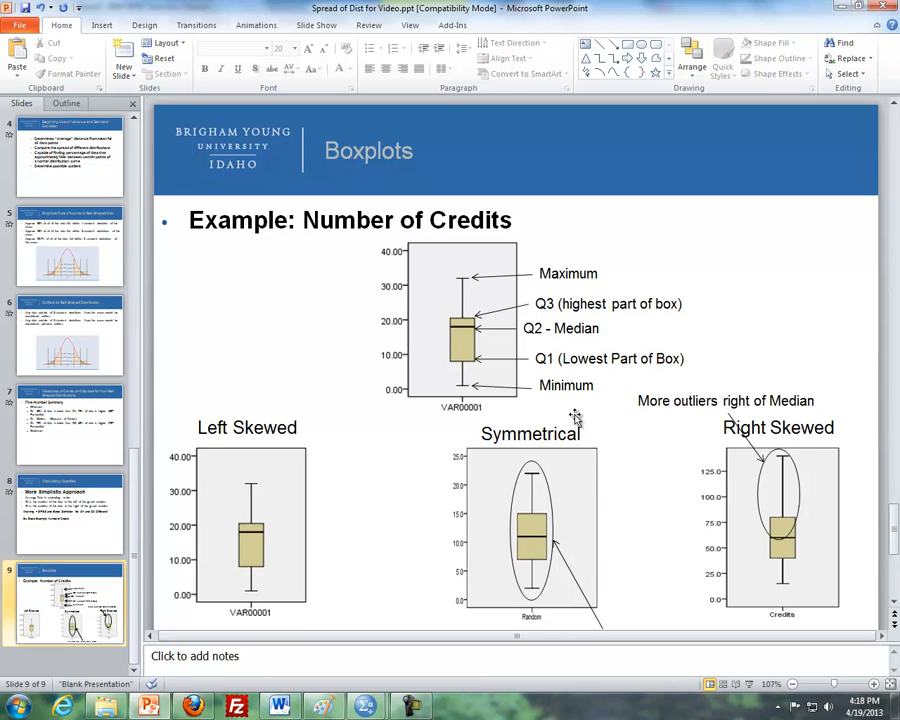
{"action": "mouse_move", "coordinate": [470, 325]}
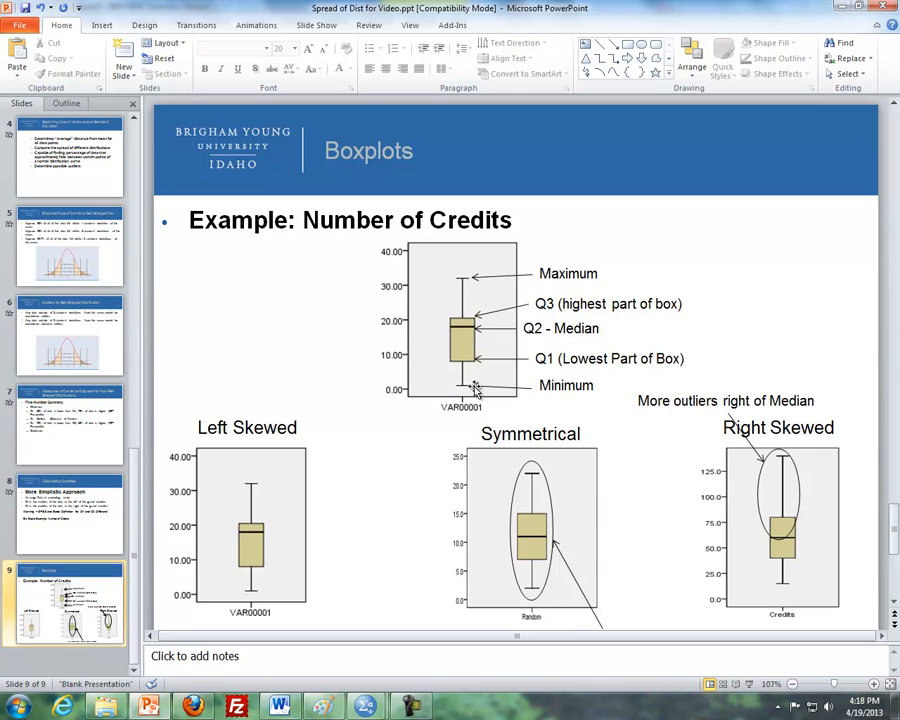
{"action": "mouse_move", "coordinate": [475, 365]}
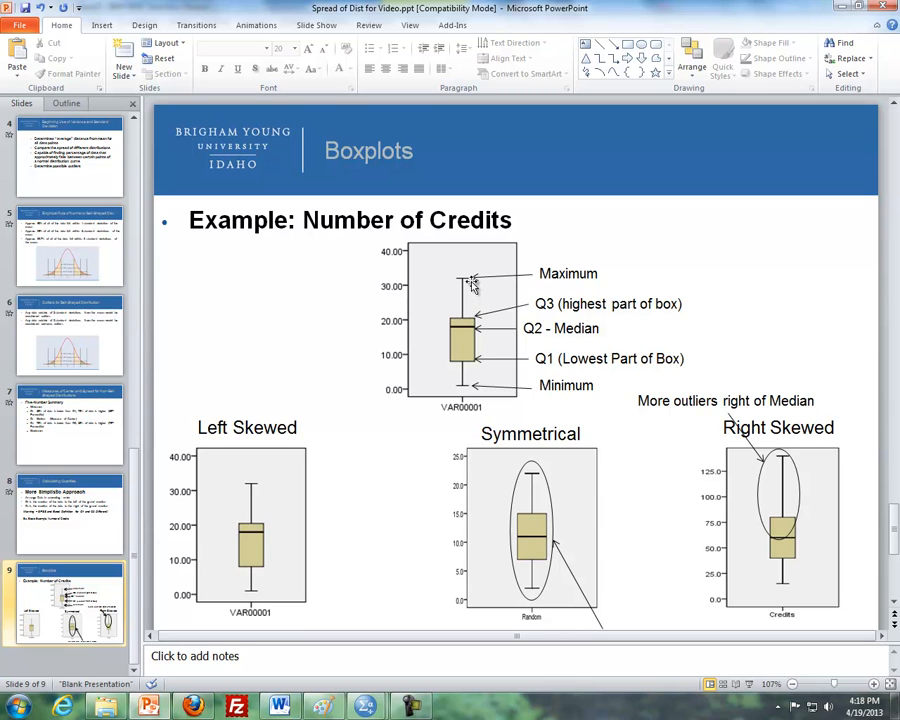
{"action": "mouse_move", "coordinate": [570, 533]}
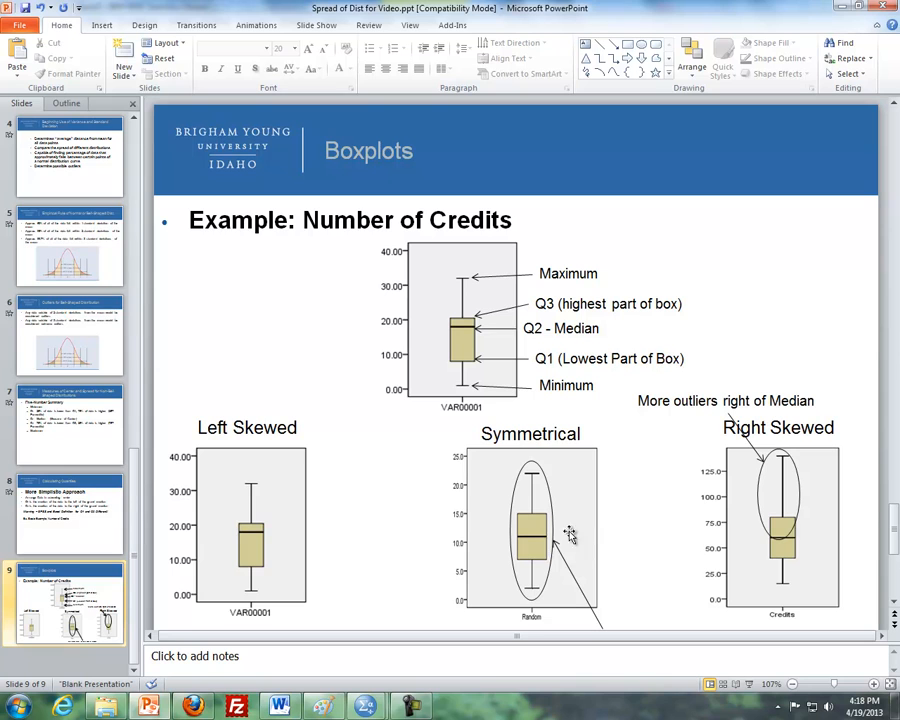
{"action": "mouse_move", "coordinate": [310, 555]}
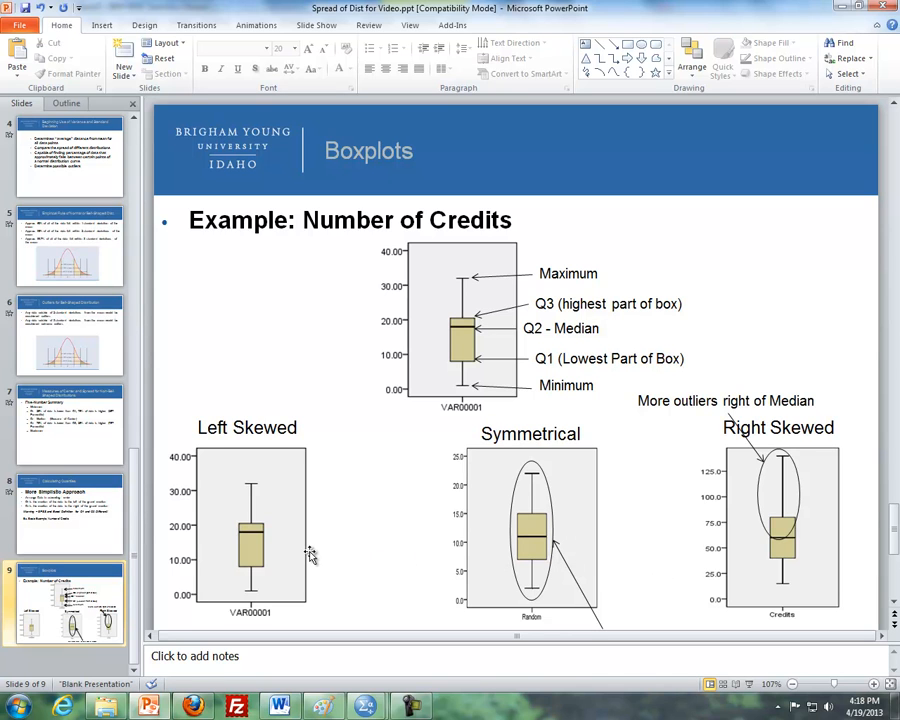
{"action": "mouse_move", "coordinate": [285, 540]}
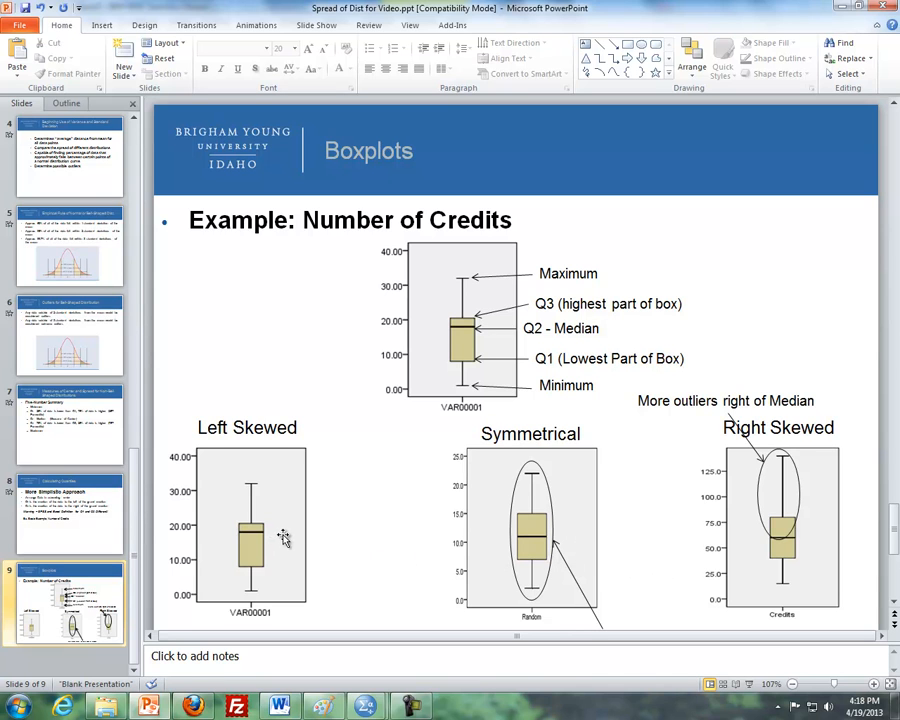
{"action": "mouse_move", "coordinate": [270, 537]}
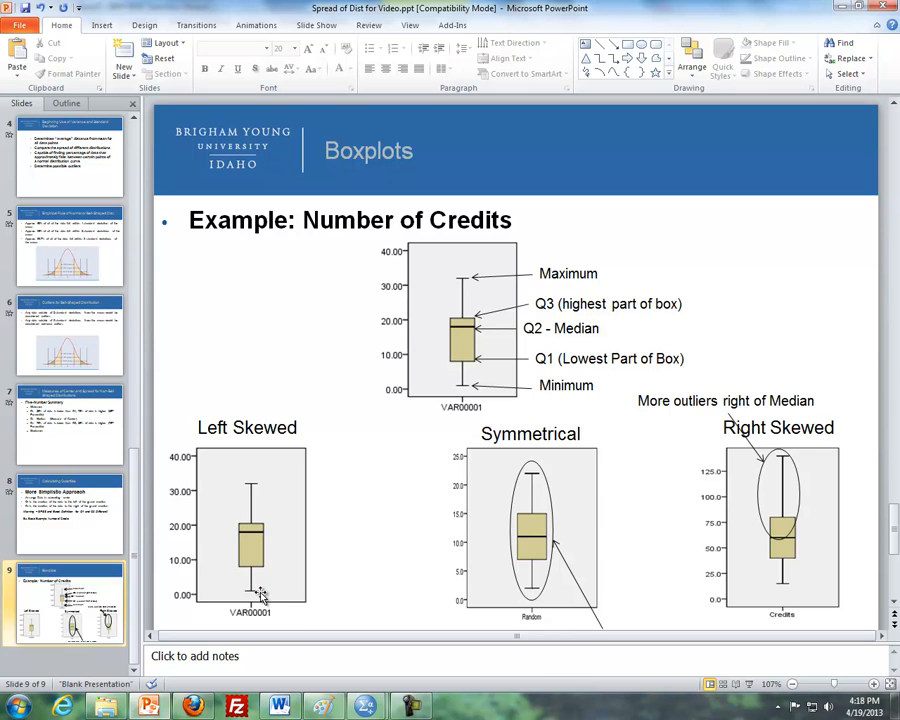
{"action": "mouse_move", "coordinate": [272, 543]}
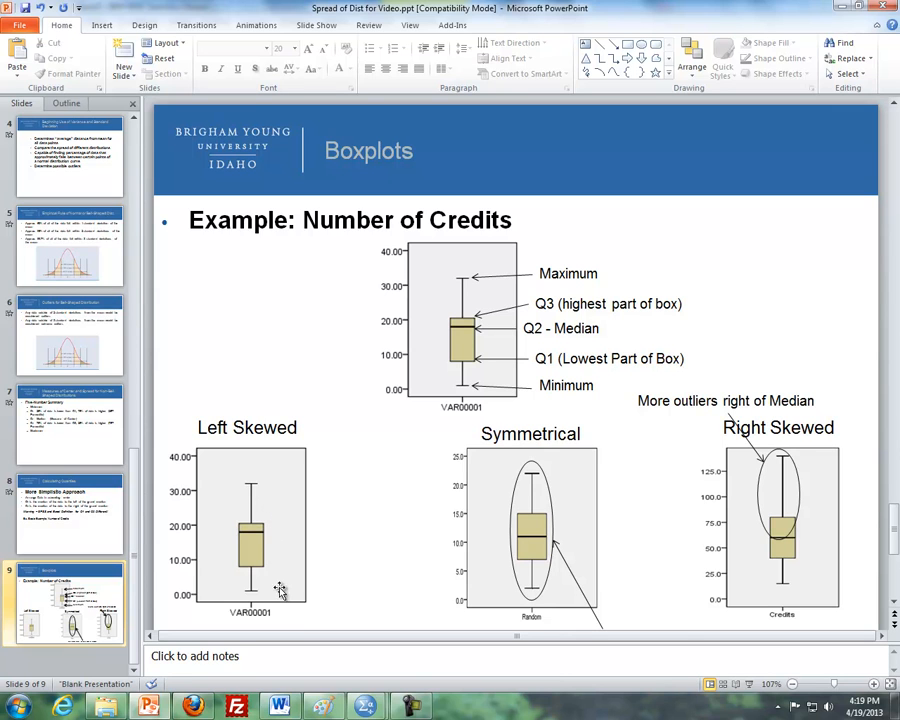
{"action": "mouse_move", "coordinate": [795, 460]}
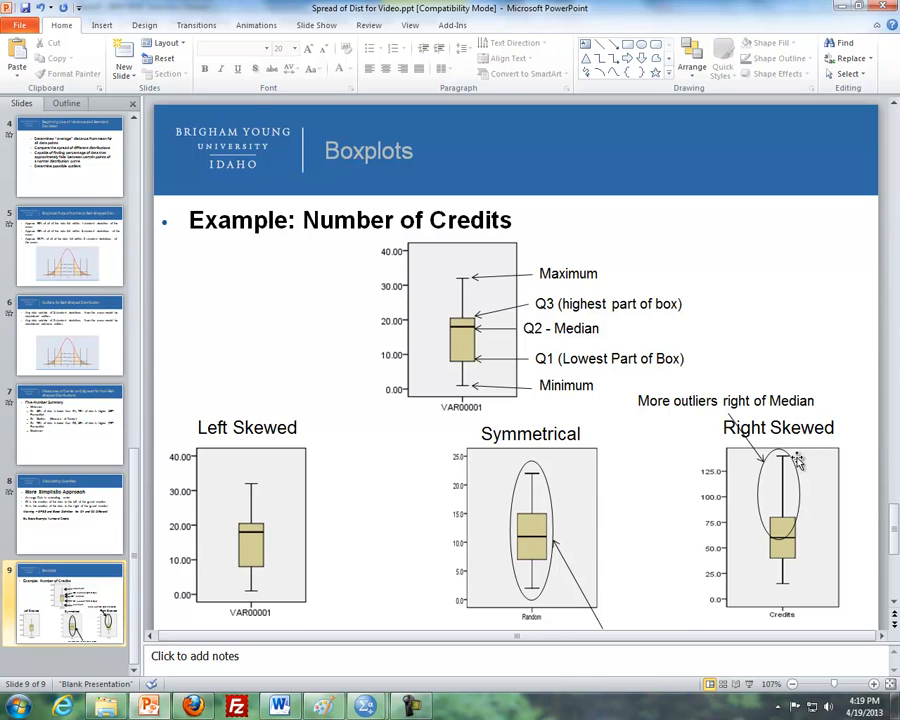
{"action": "mouse_move", "coordinate": [800, 565]}
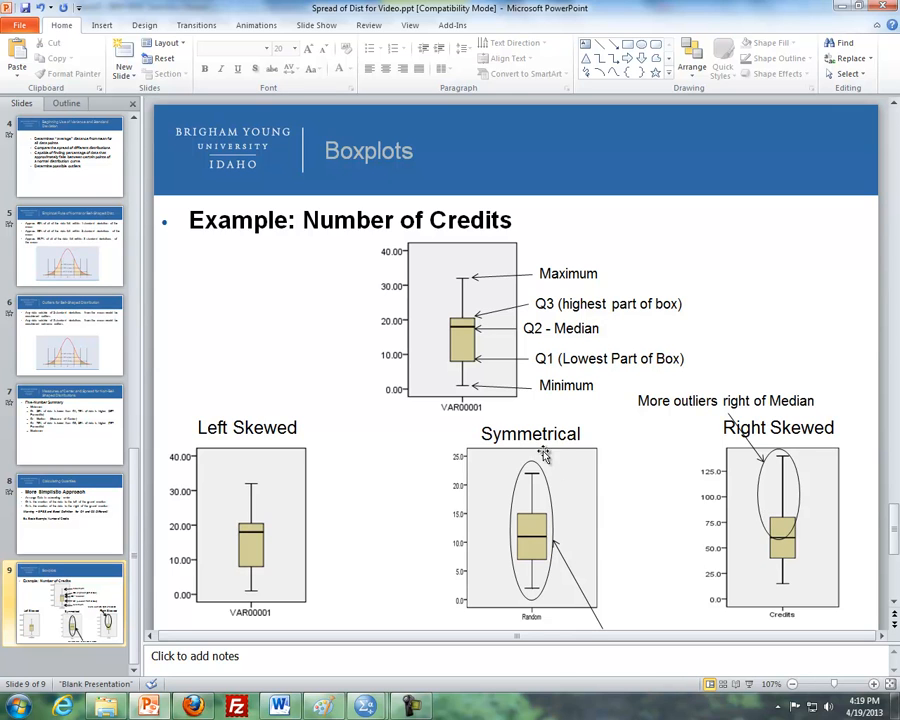
{"action": "mouse_move", "coordinate": [890, 592]}
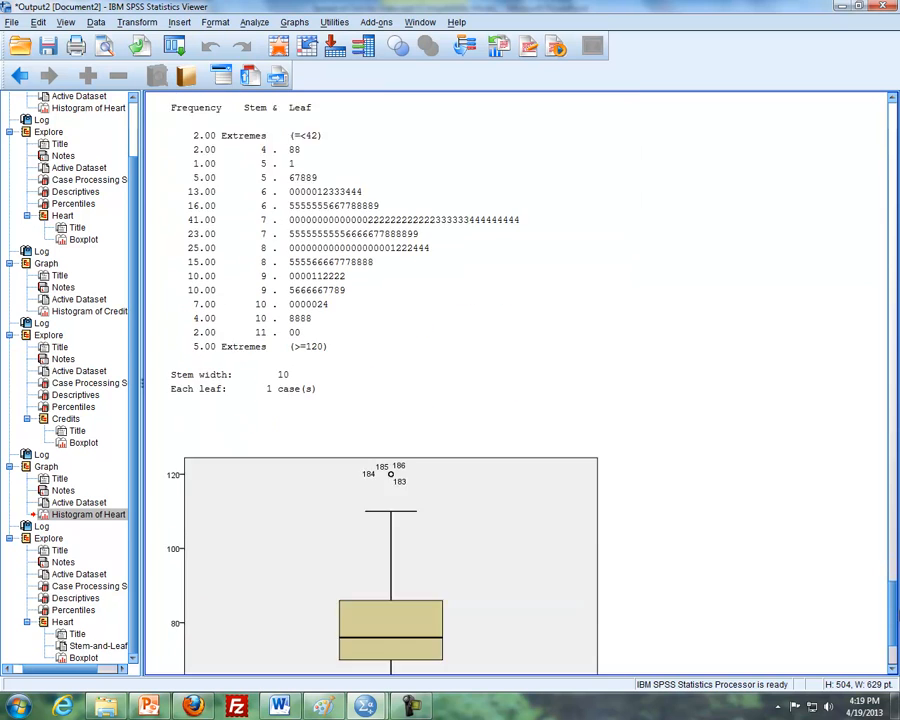
Scroll down to the Heart boxplot showing outliers above 120 and below 45.
{"action": "scroll", "scroll_direction": "down", "scroll_amount": 3}
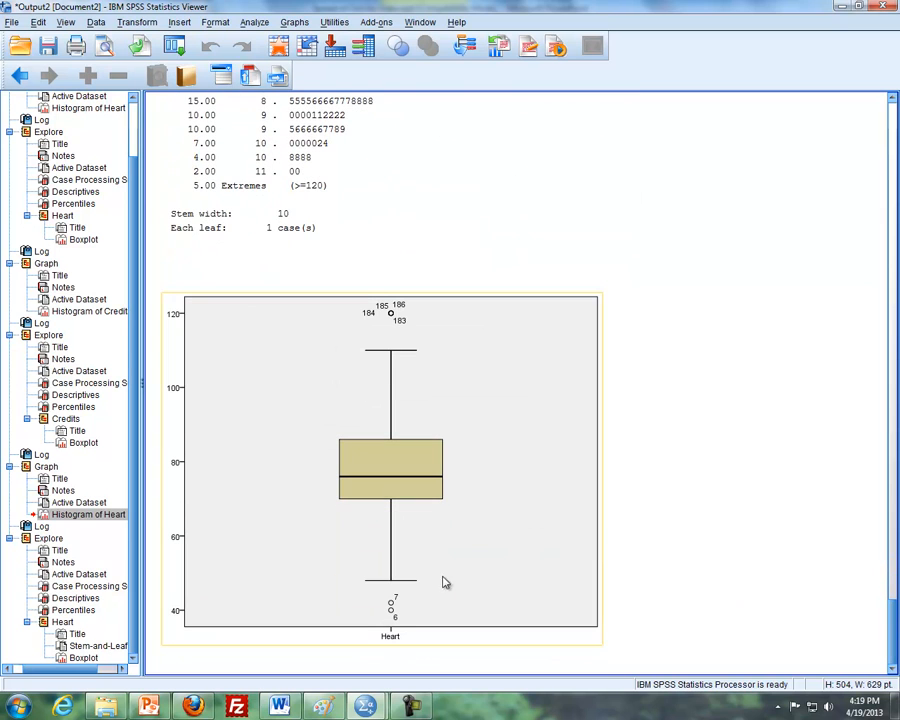
{"action": "mouse_move", "coordinate": [407, 585]}
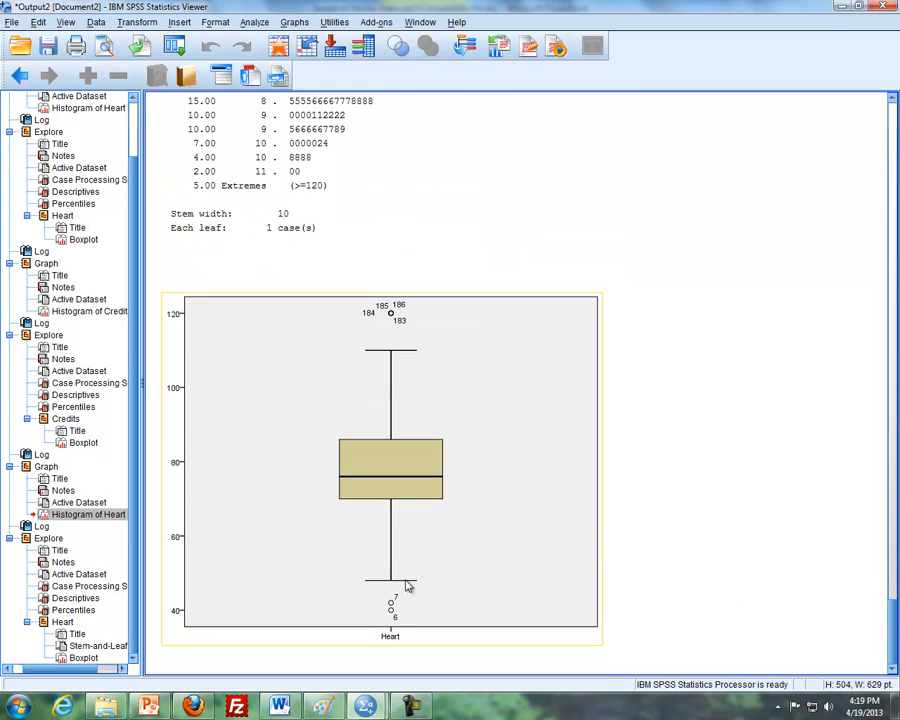
{"action": "mouse_move", "coordinate": [405, 583]}
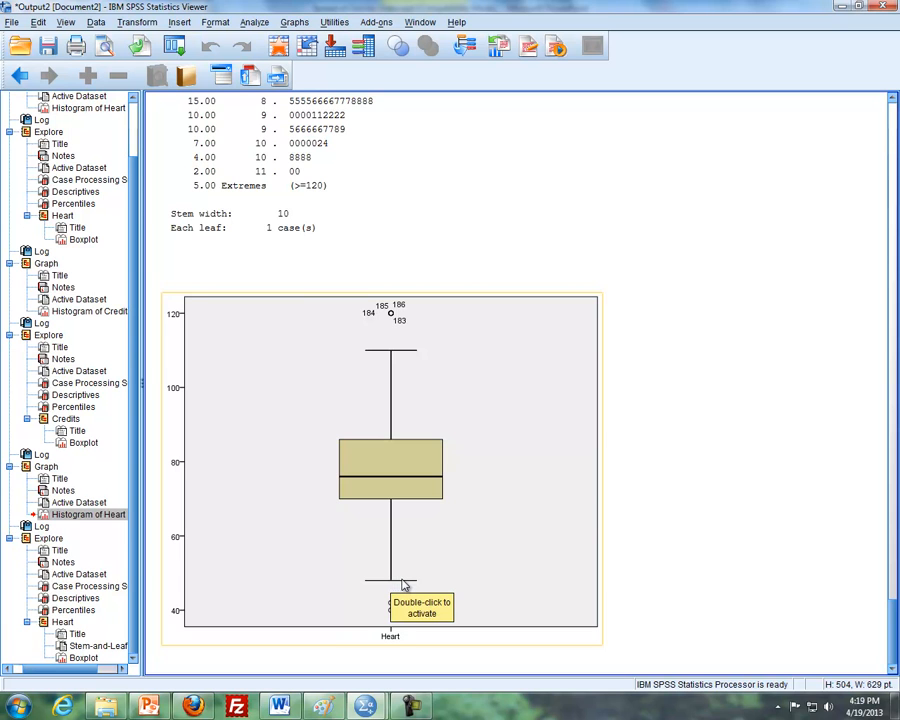
{"action": "mouse_move", "coordinate": [408, 563]}
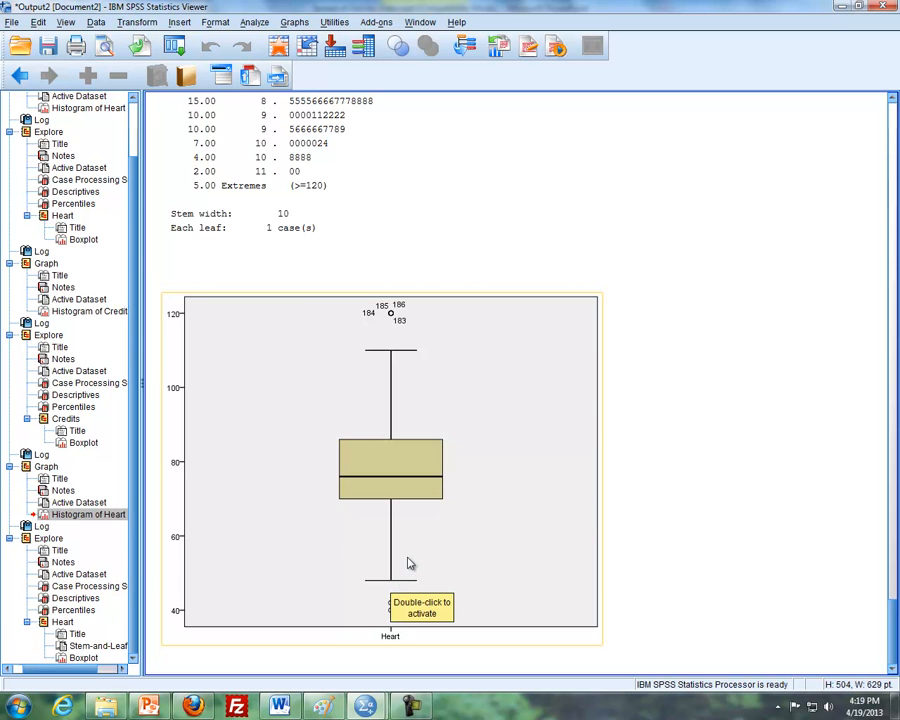
{"action": "mouse_move", "coordinate": [393, 586]}
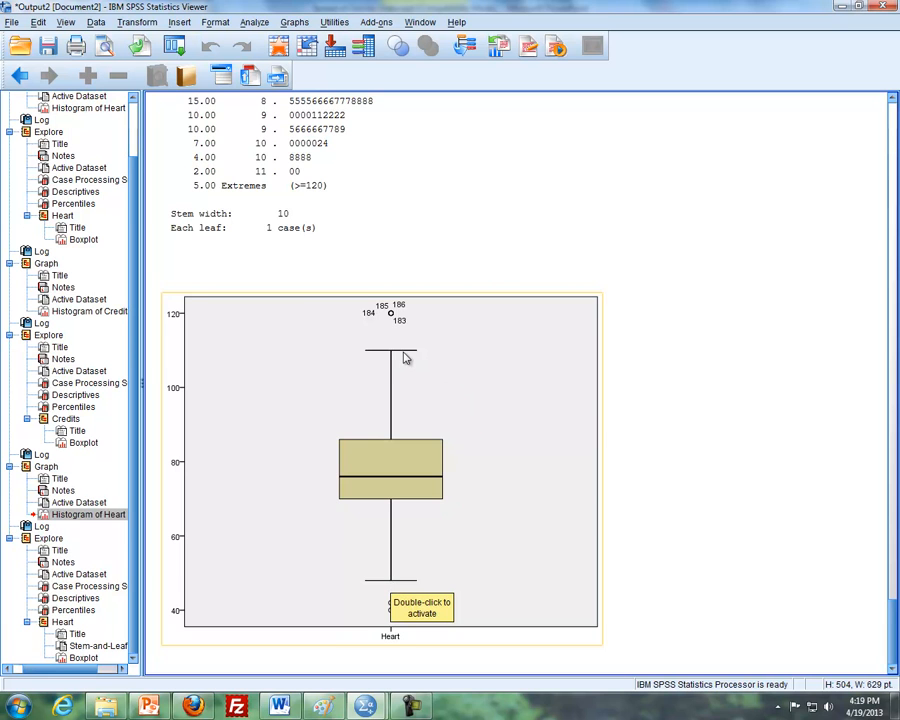
{"action": "mouse_move", "coordinate": [416, 382]}
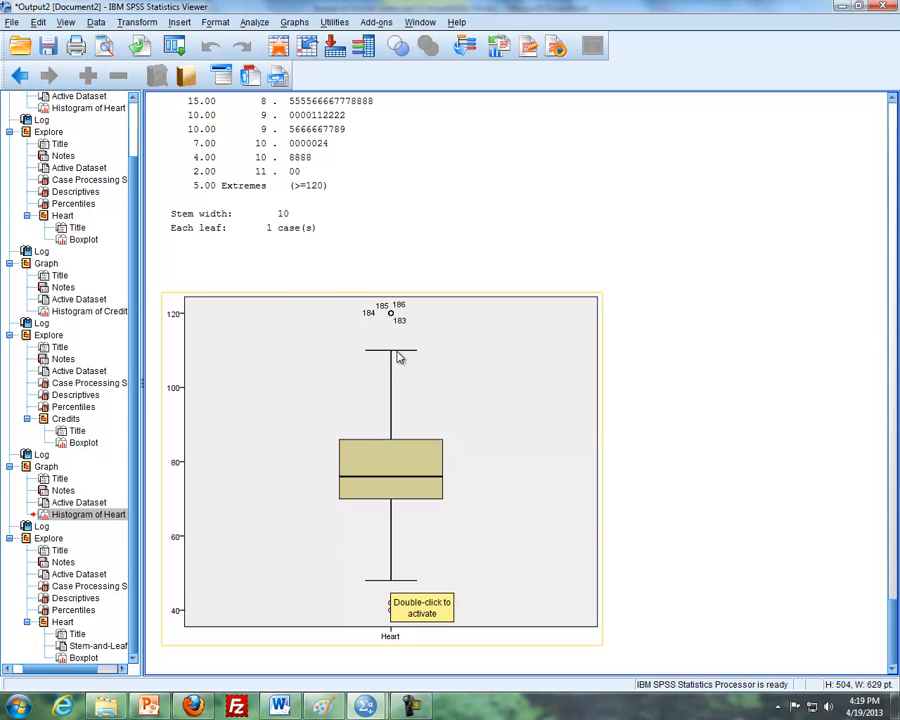
{"action": "mouse_move", "coordinate": [393, 610]}
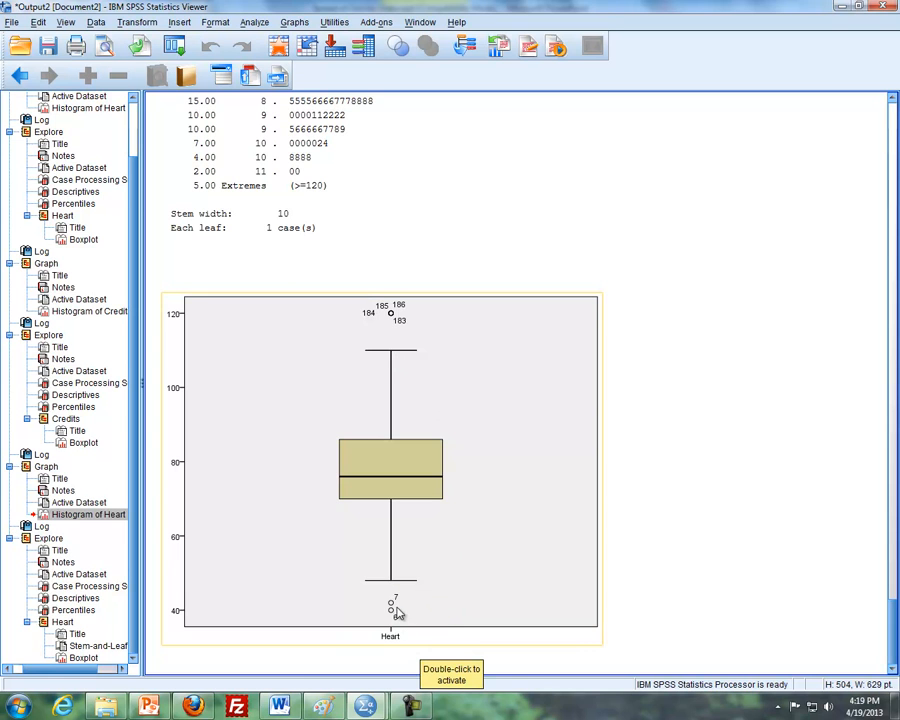